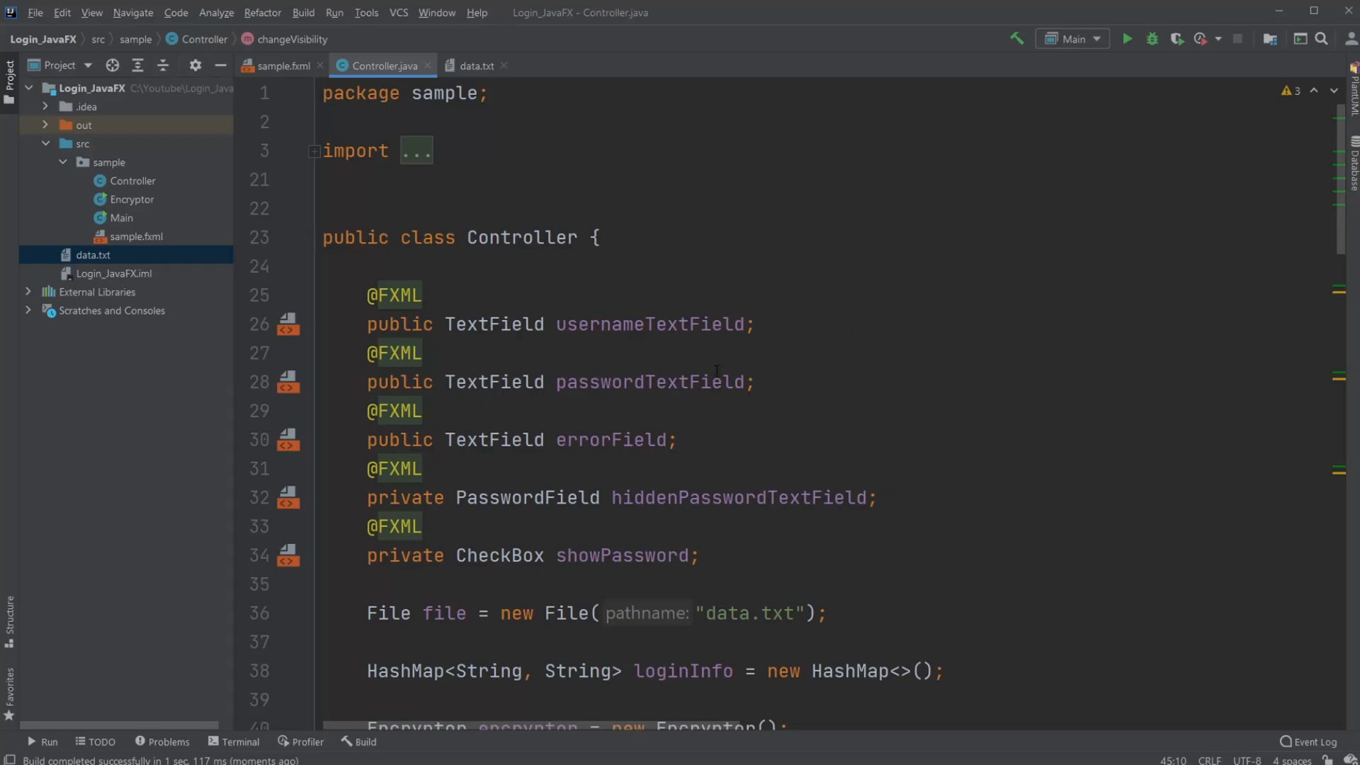
# Step: Scroll through Controller.java, then show data.txt with Dan's encrypted password entry
pyautogui.scroll(-3)
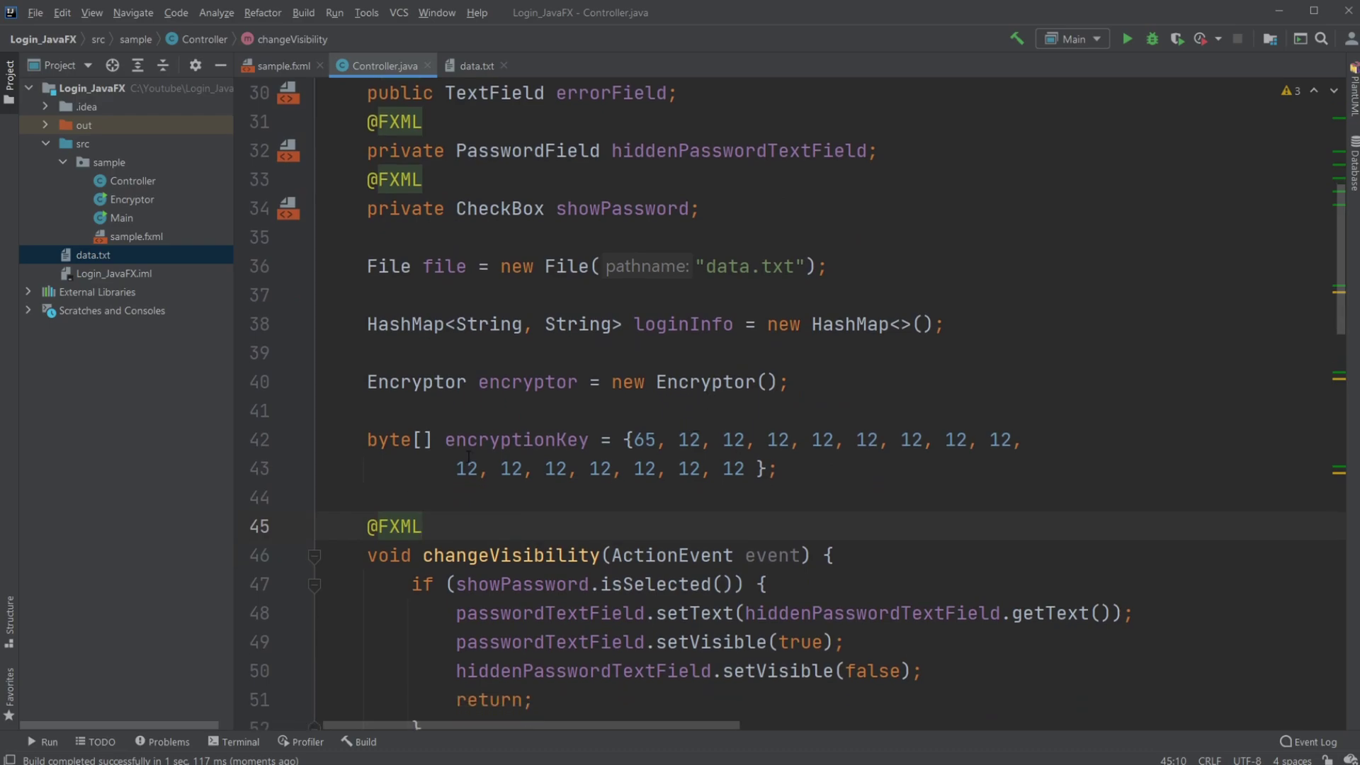
pyautogui.click(478, 65)
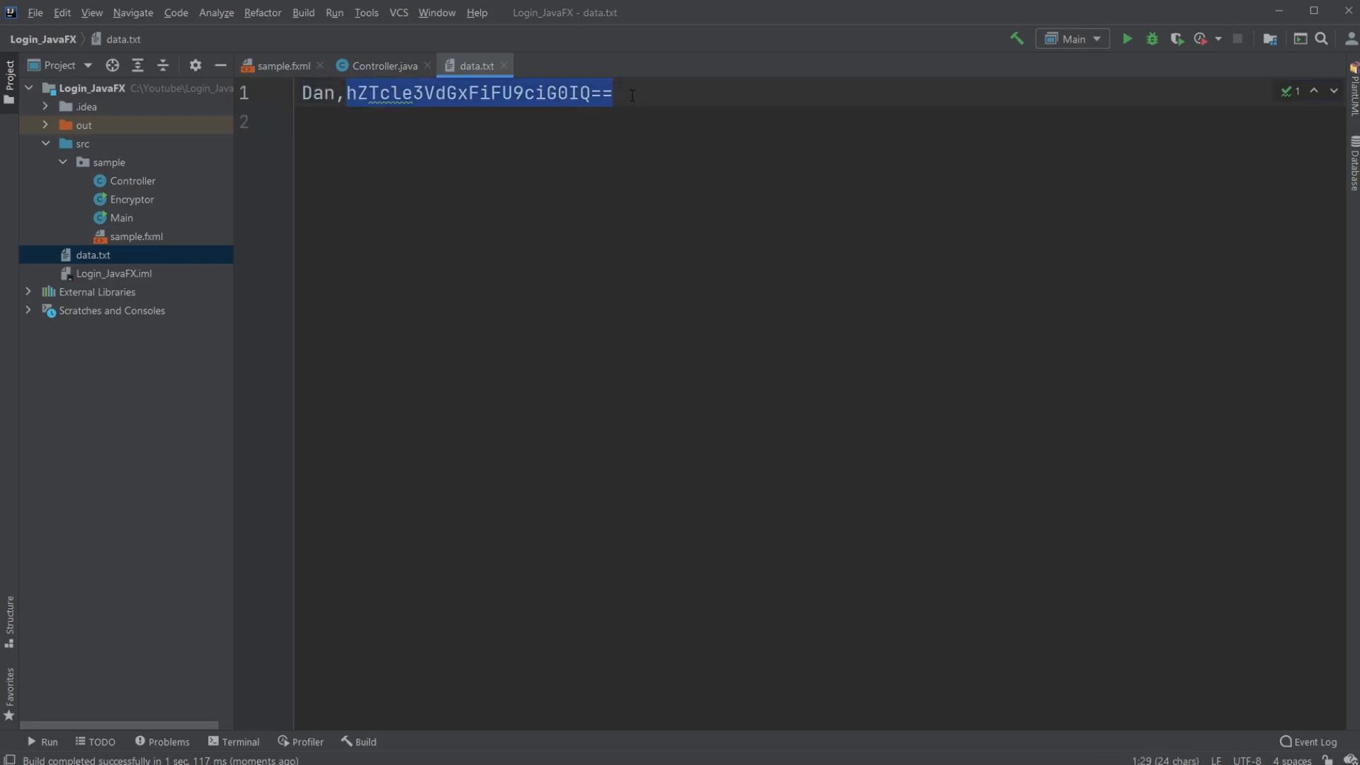
pyautogui.moveTo(96, 270)
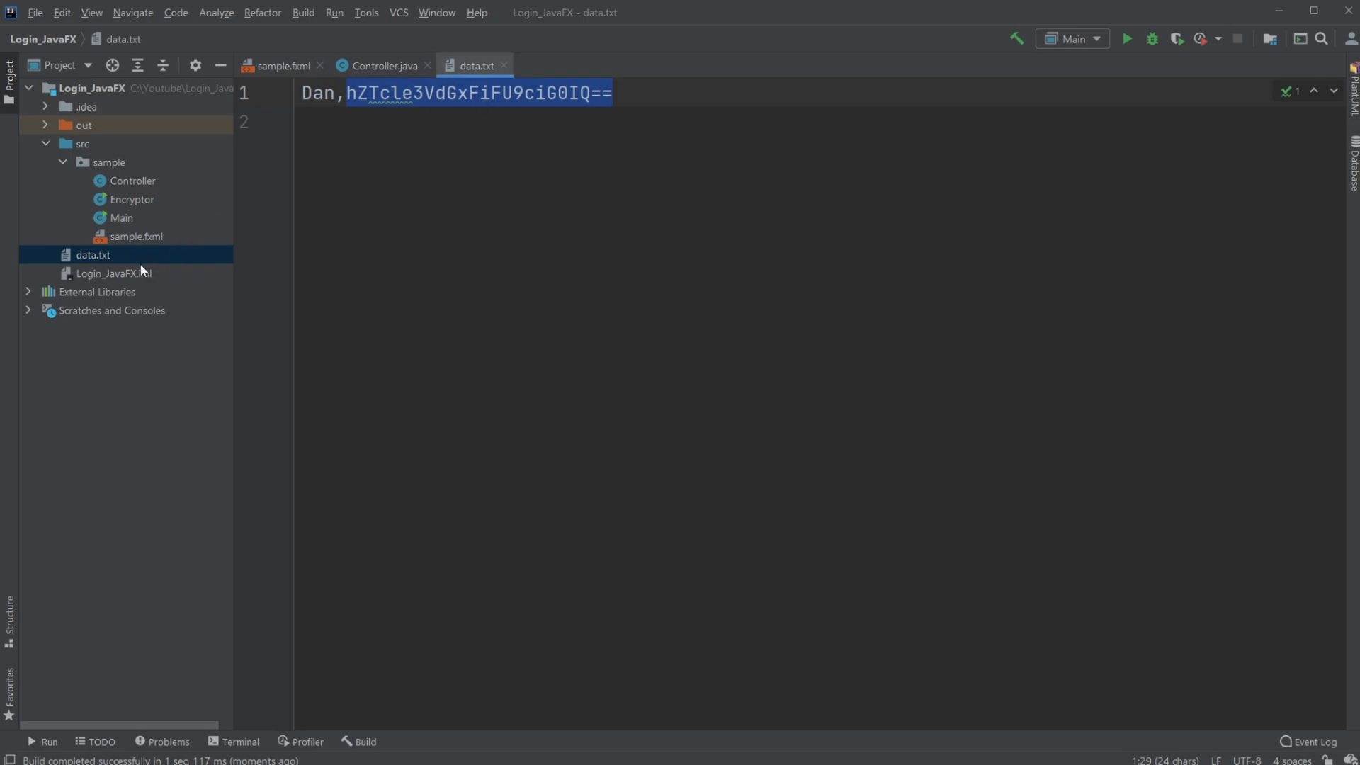
pyautogui.moveTo(715, 289)
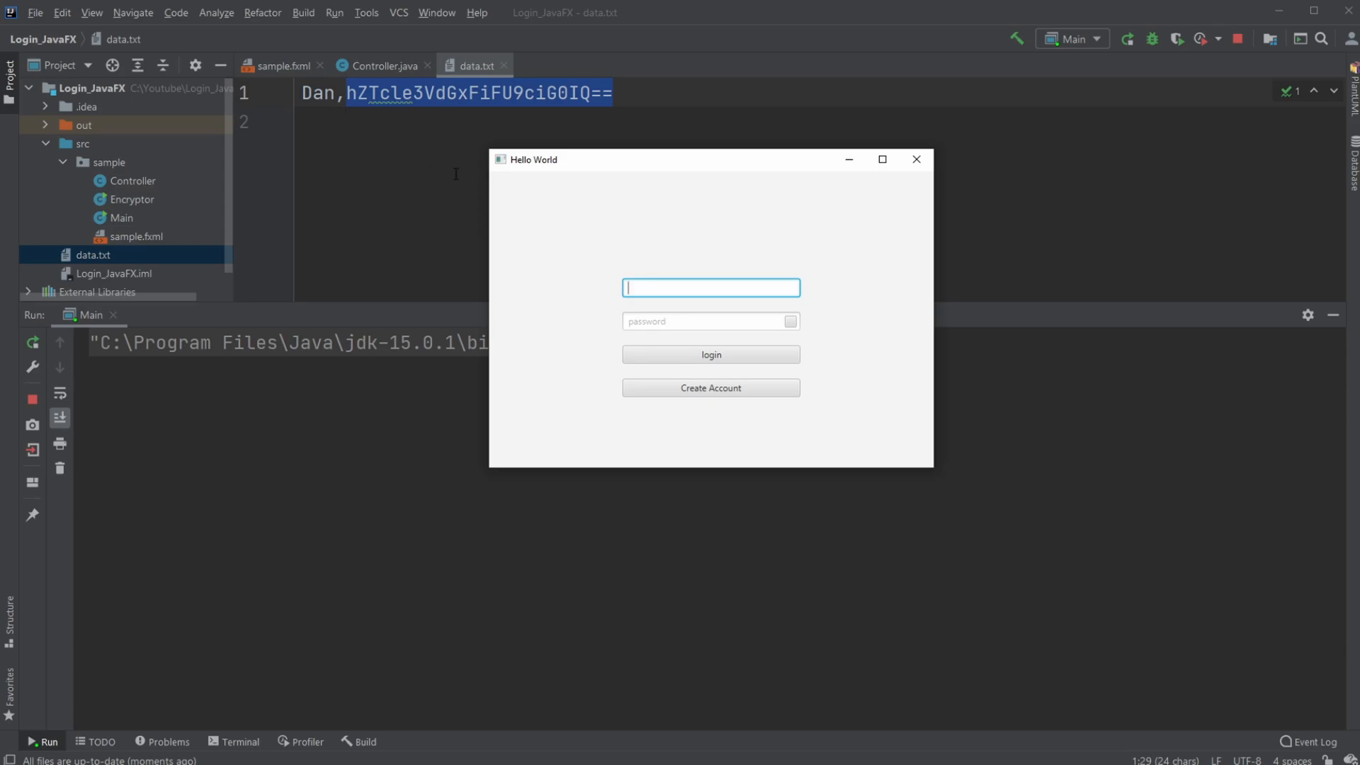
pyautogui.write('Dan')
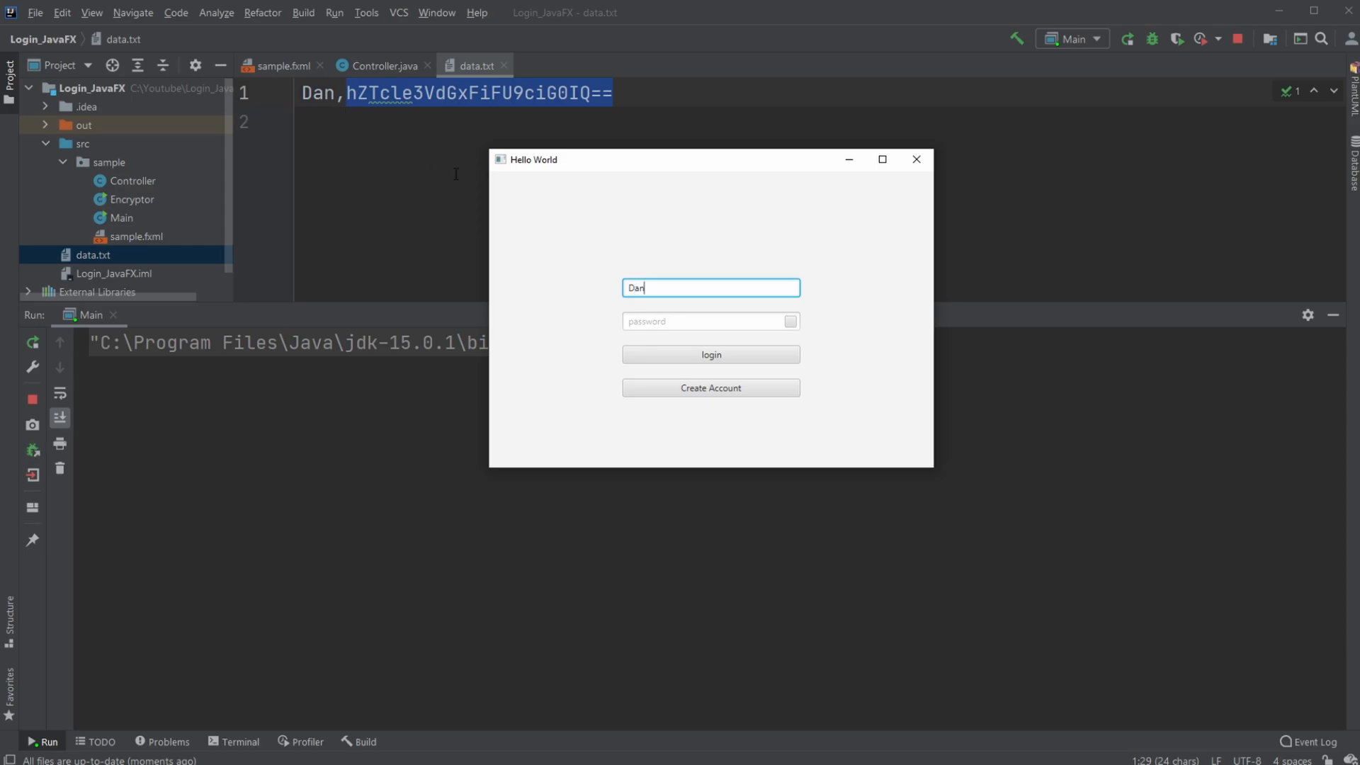
pyautogui.moveTo(494, 101)
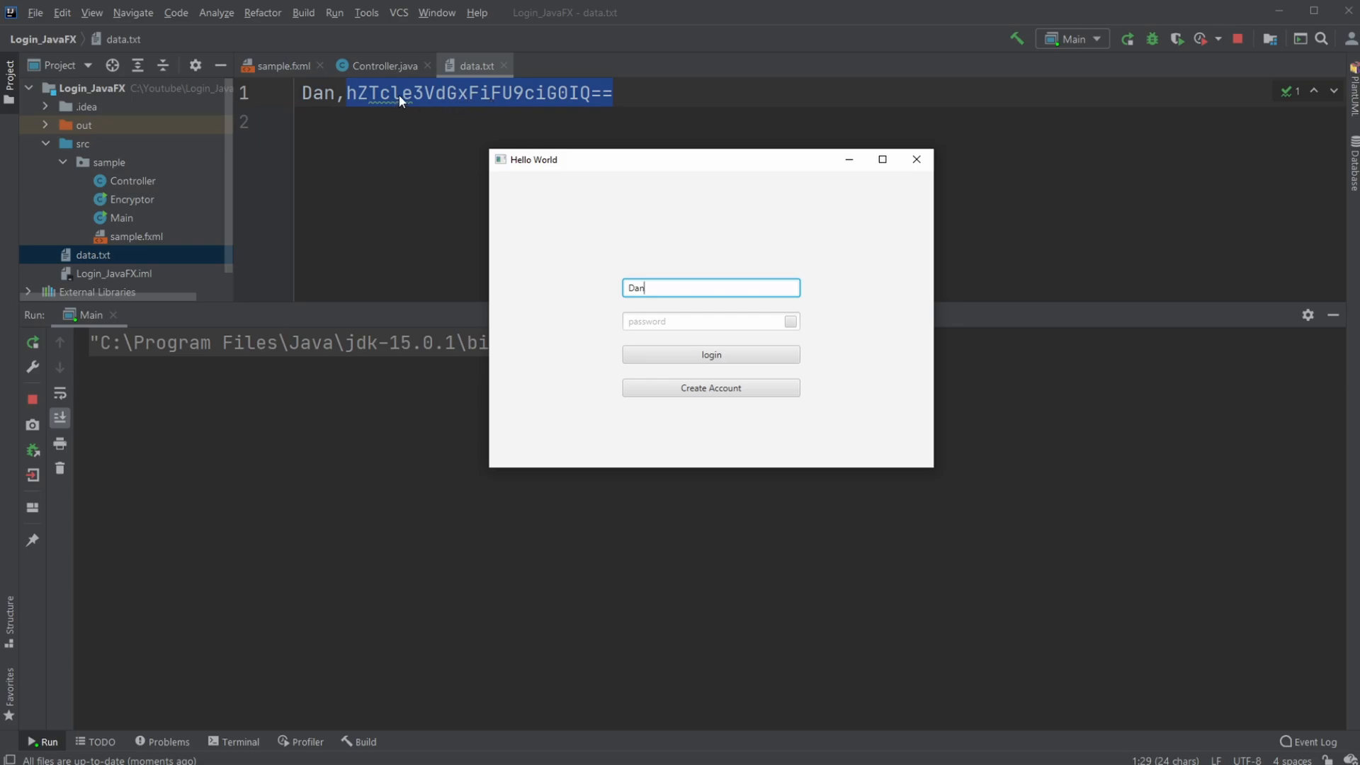
pyautogui.moveTo(616, 292)
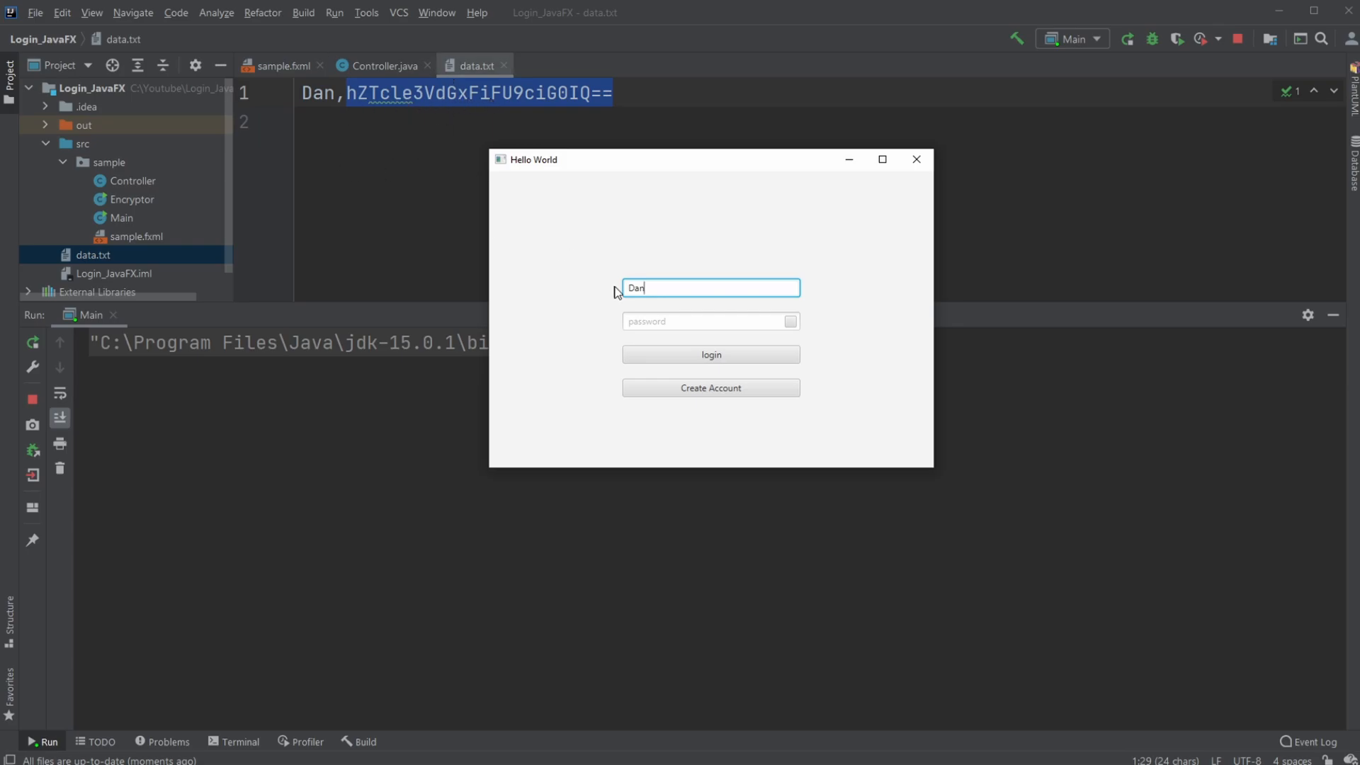
pyautogui.click(706, 322)
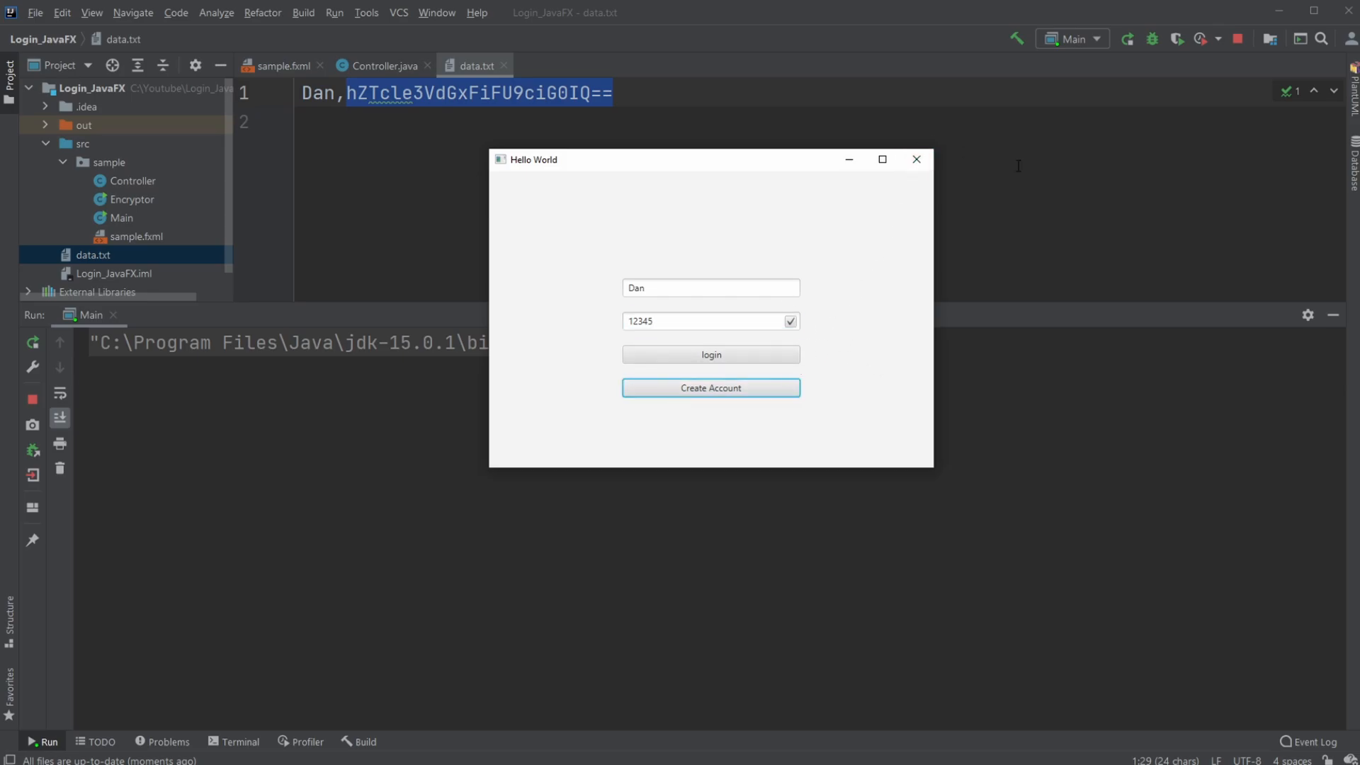
pyautogui.click(711, 387)
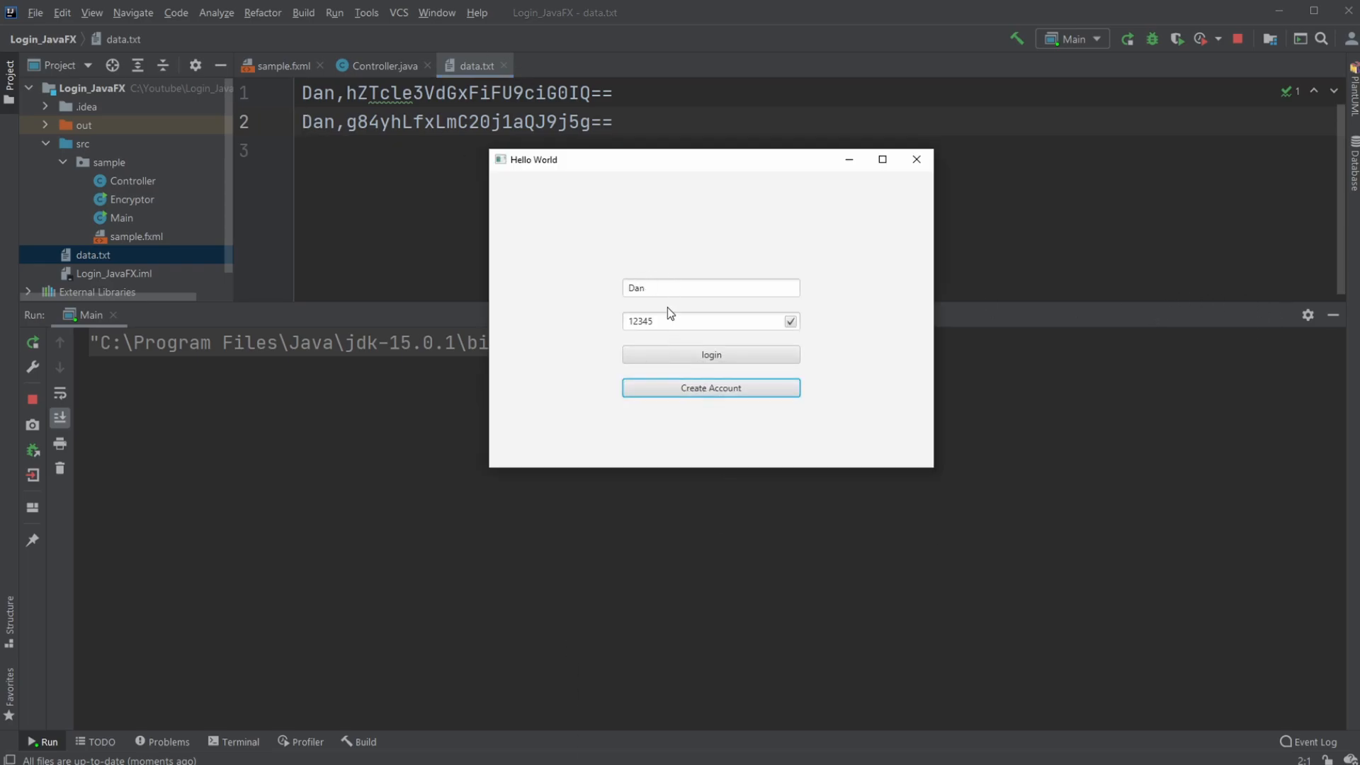
# Step: Log in as Dan, confirm 'successfully login!' in the console, and close the app window
pyautogui.click(710, 354)
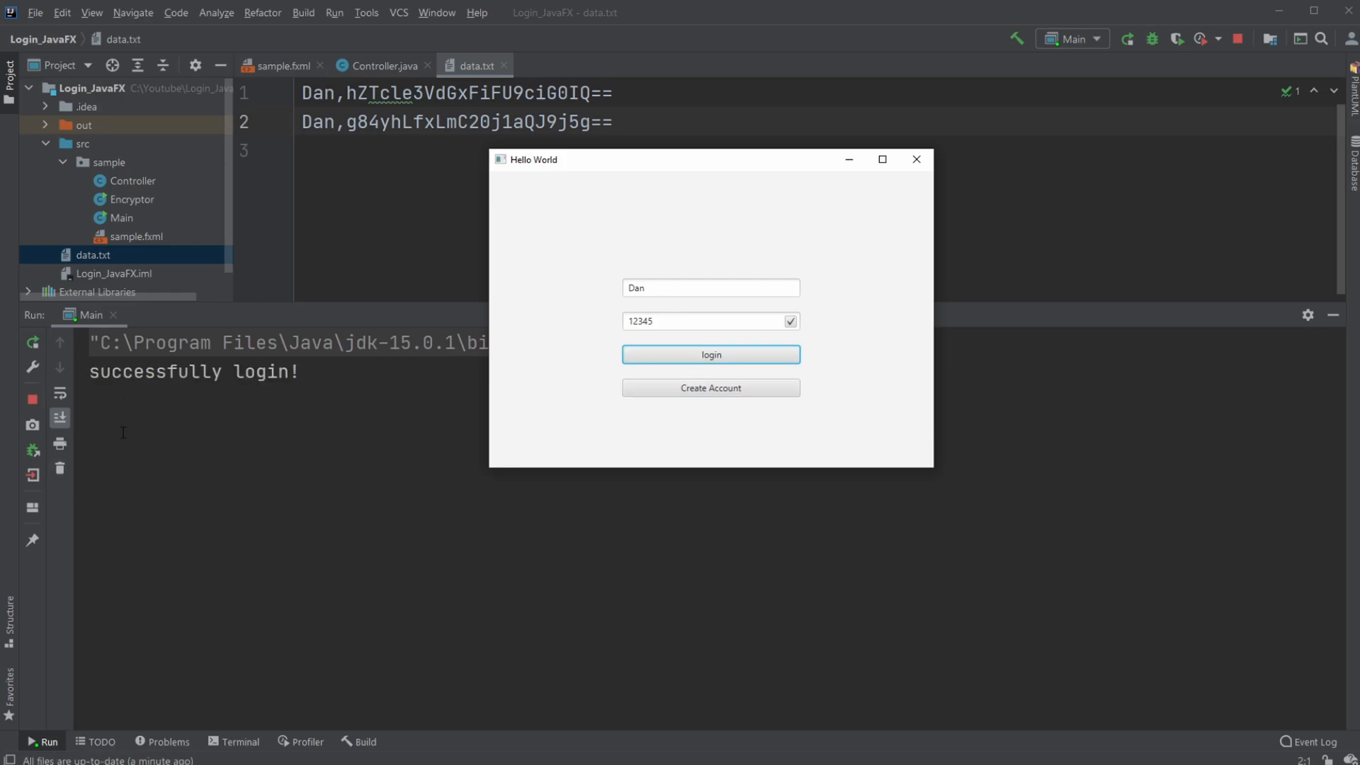
pyautogui.moveTo(891, 353)
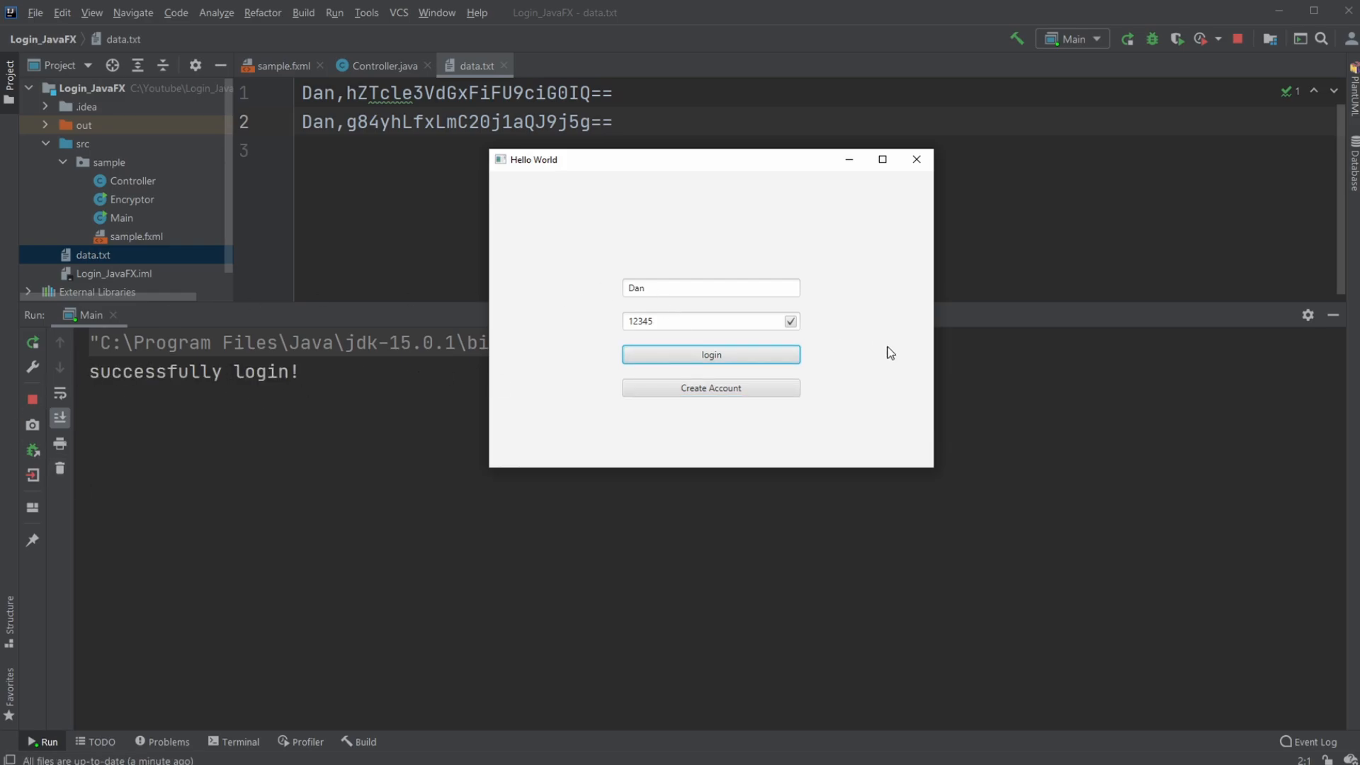
pyautogui.click(710, 287)
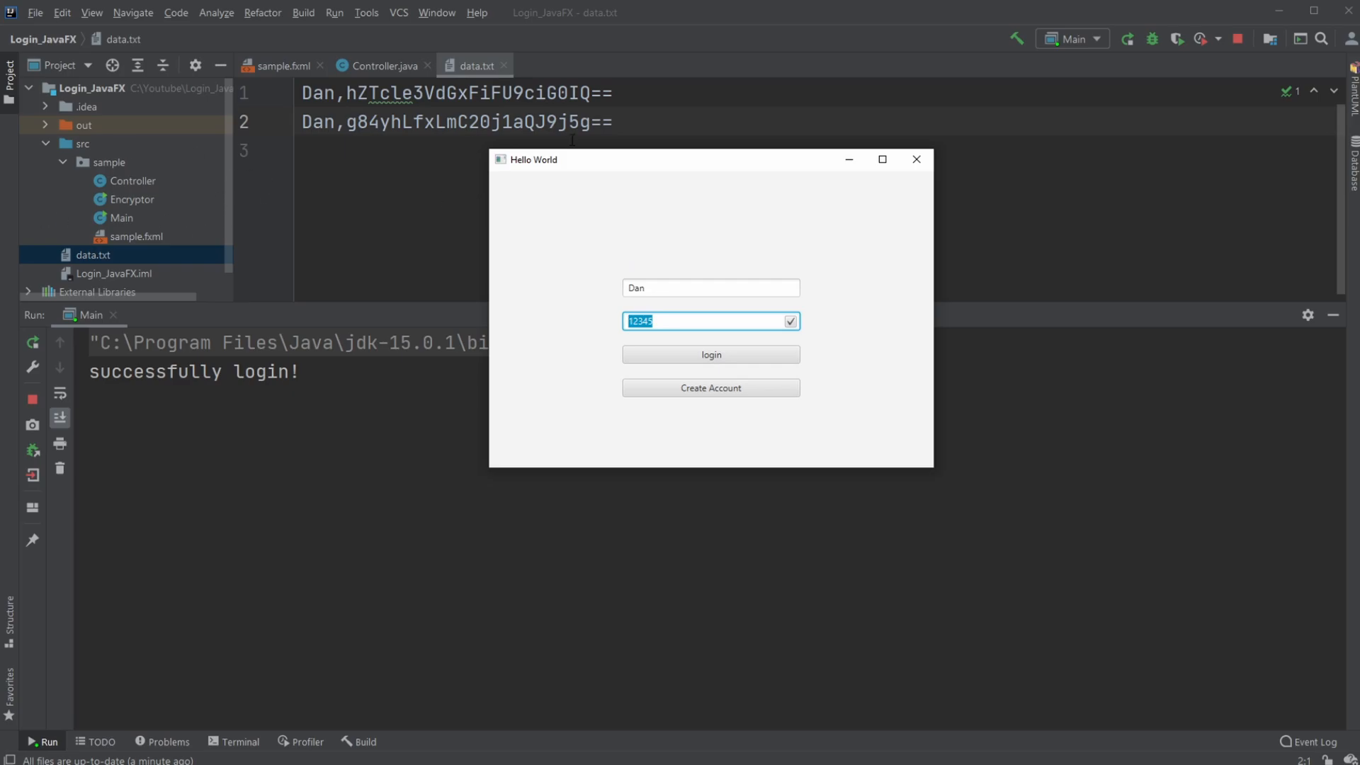
pyautogui.click(711, 288)
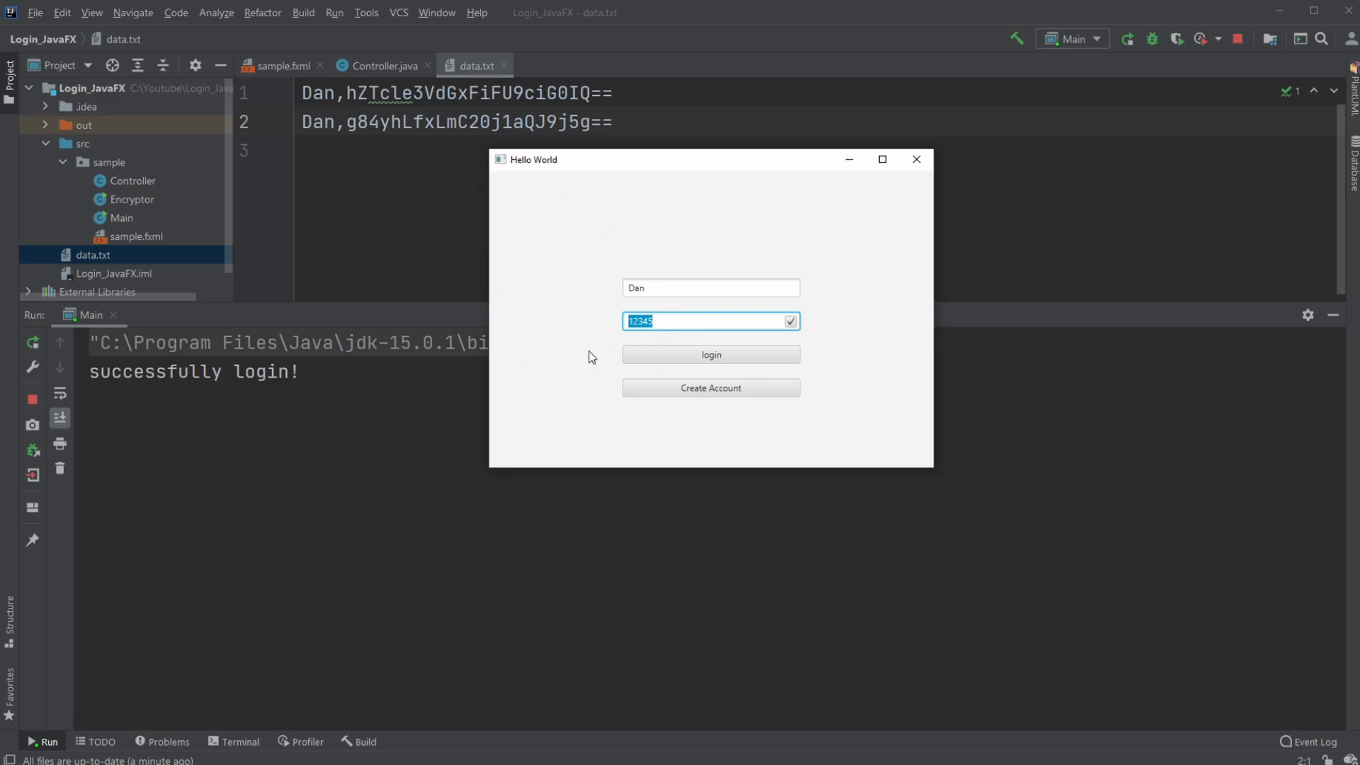
pyautogui.moveTo(916, 159)
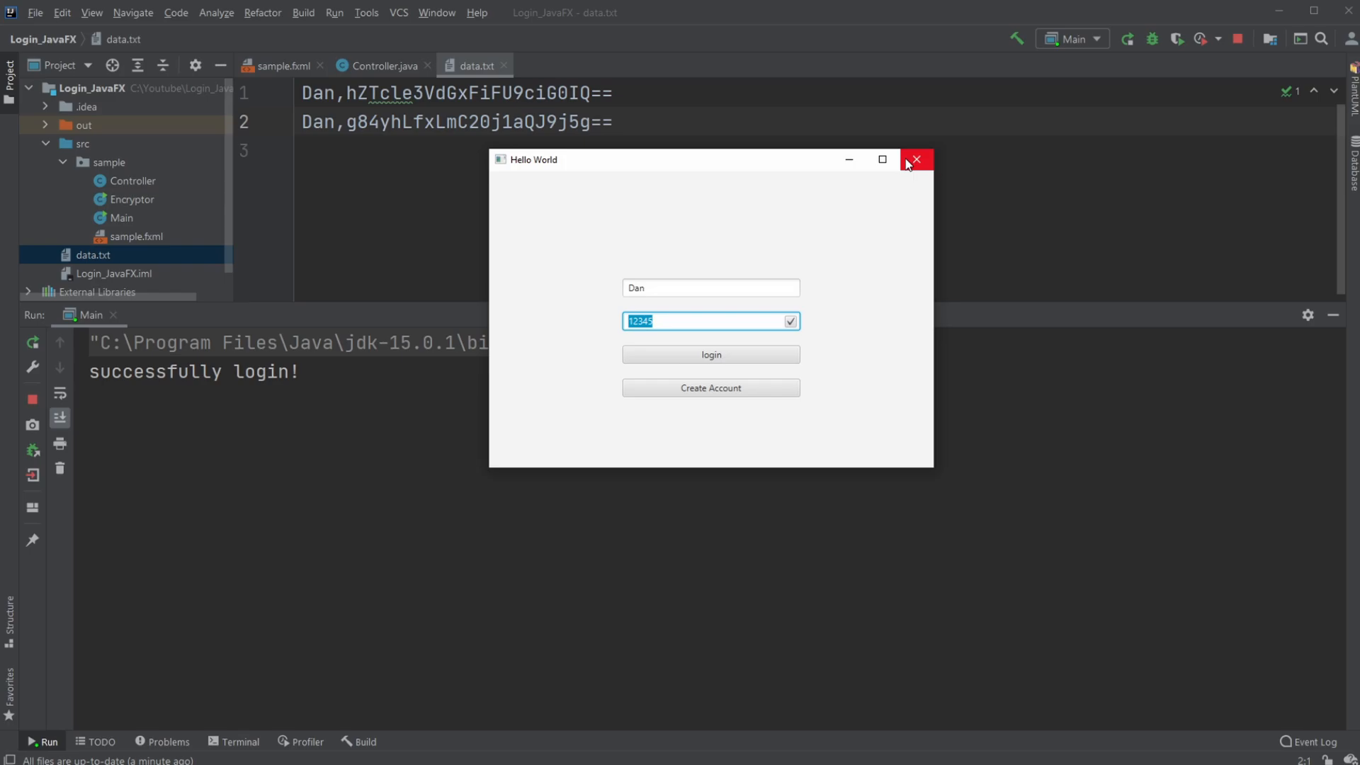
pyautogui.click(917, 159)
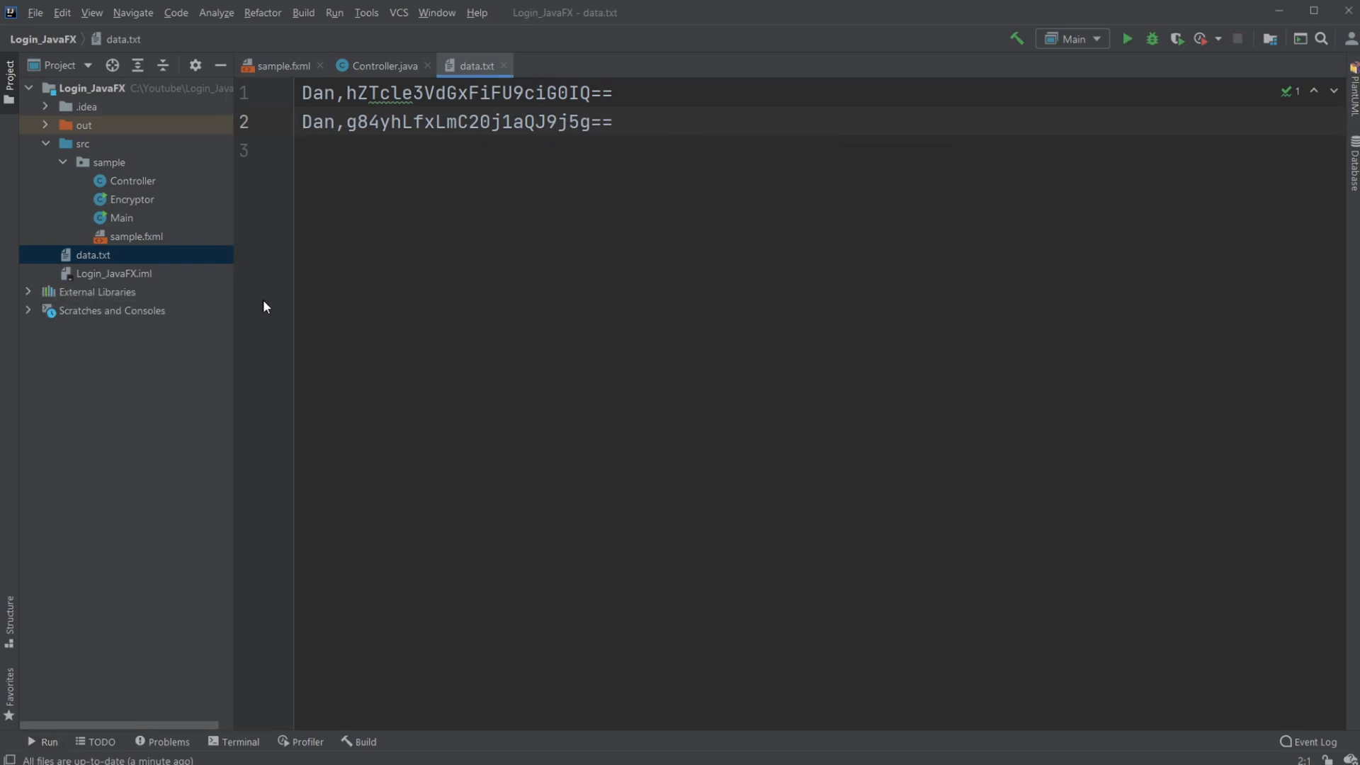
pyautogui.moveTo(165, 216)
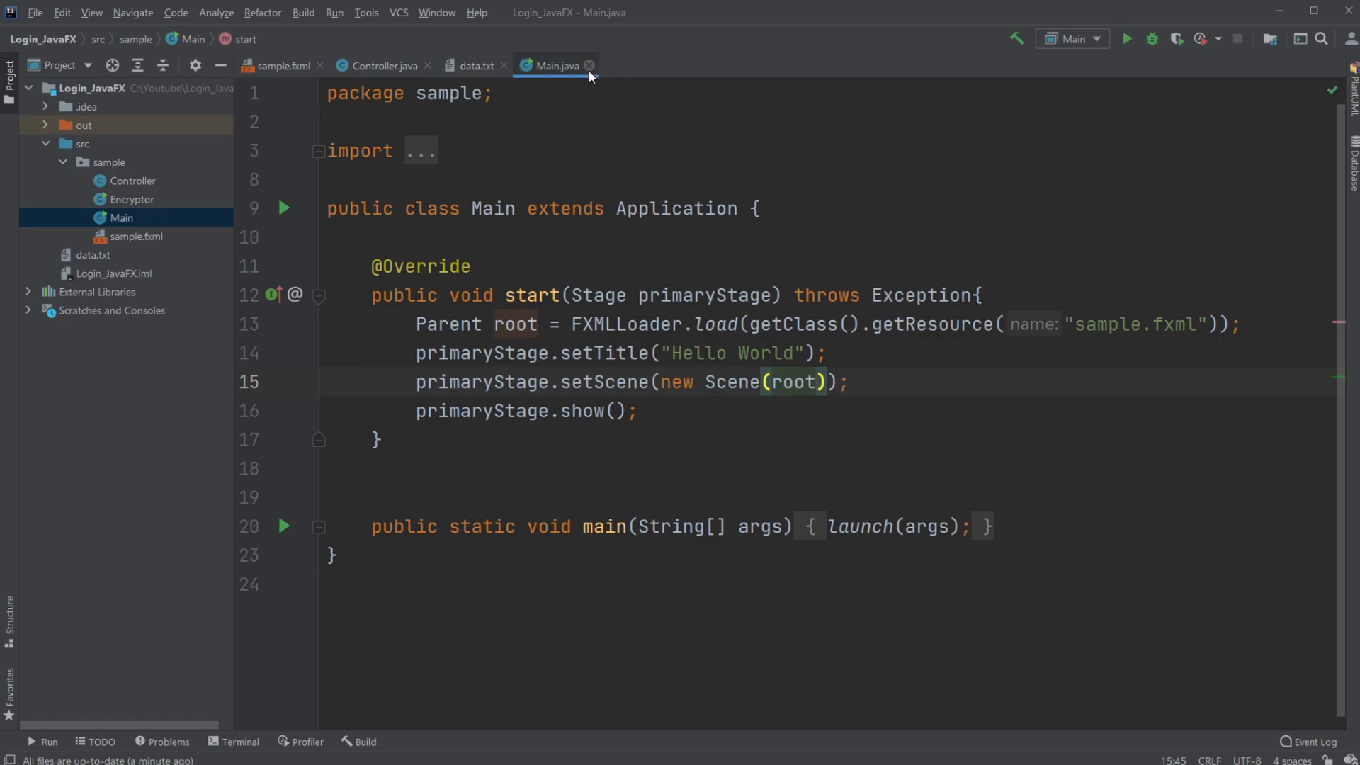
# Step: Close Main.java, review the AES encrypt and decrypt methods in Encryptor.java, then close it
pyautogui.click(377, 65)
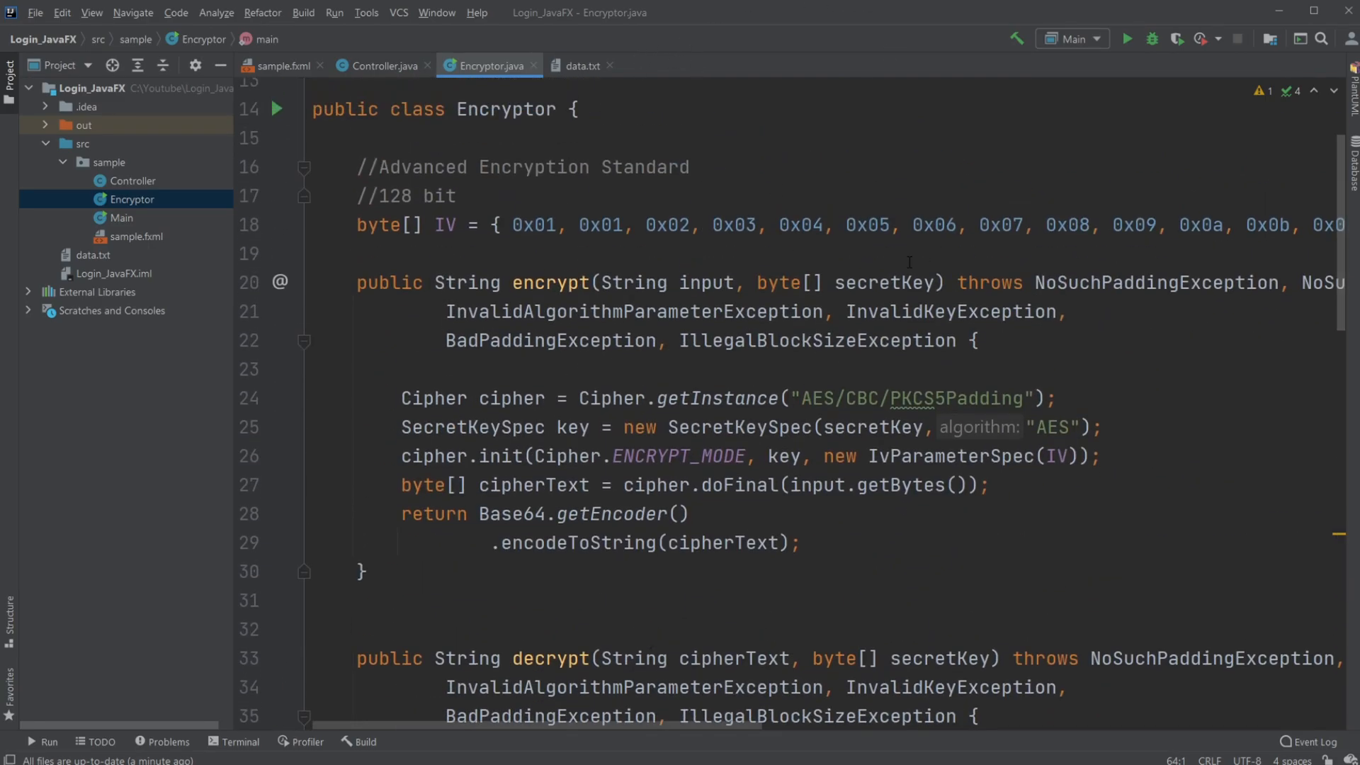
pyautogui.scroll(-3)
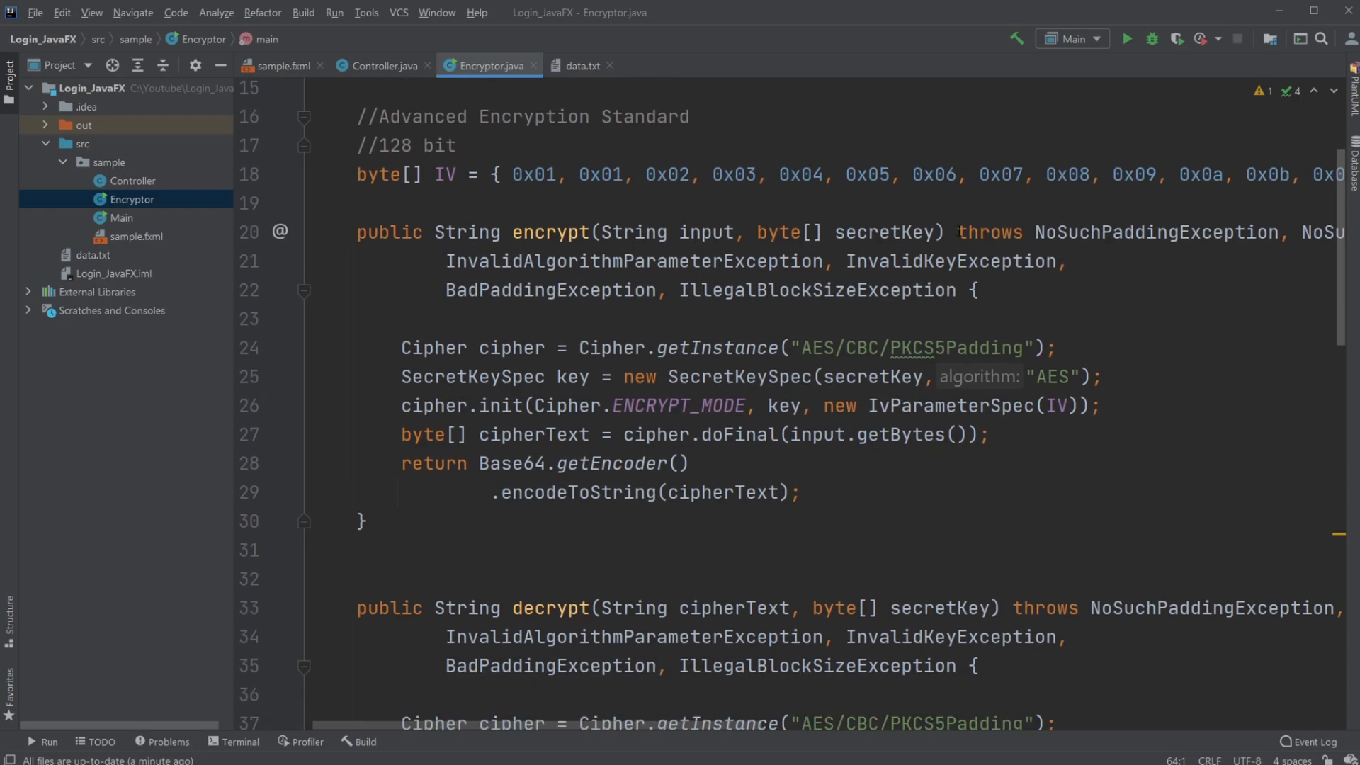
pyautogui.scroll(3)
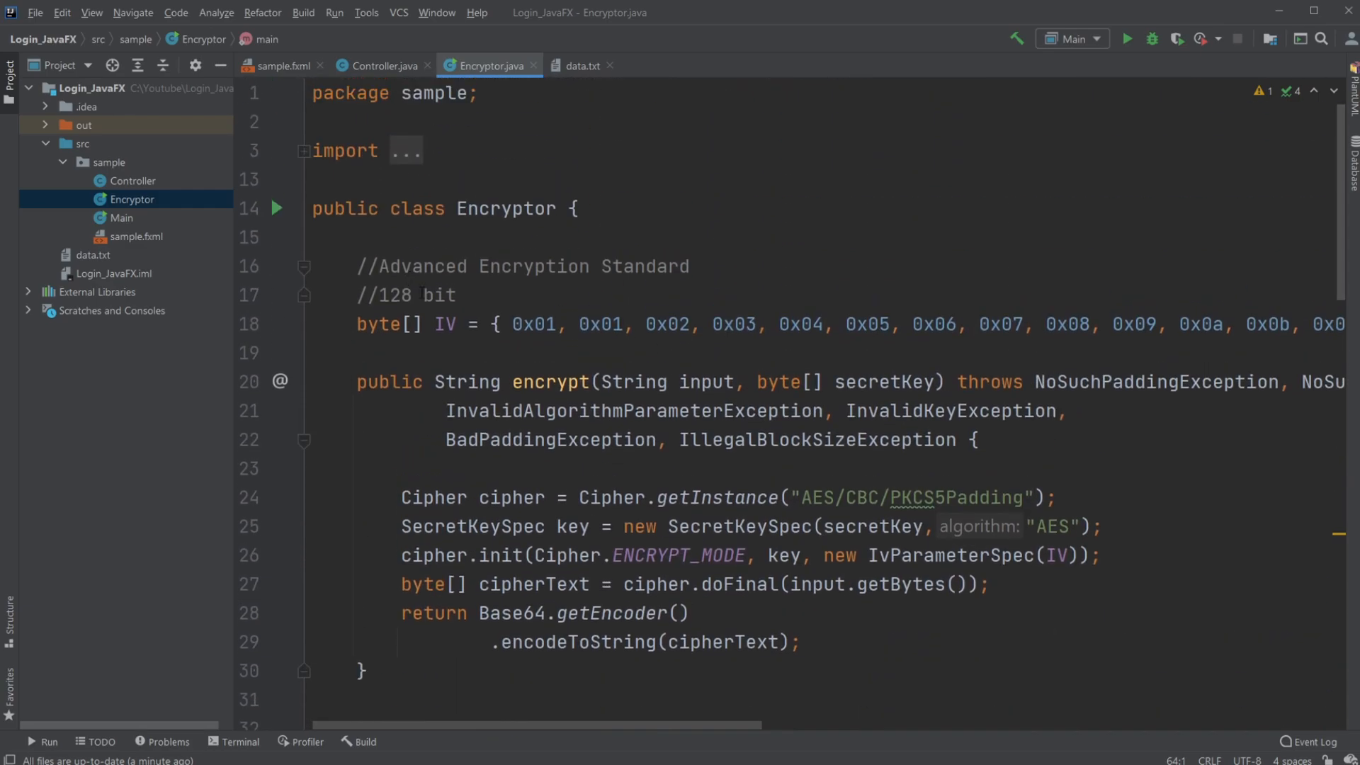
pyautogui.scroll(-3)
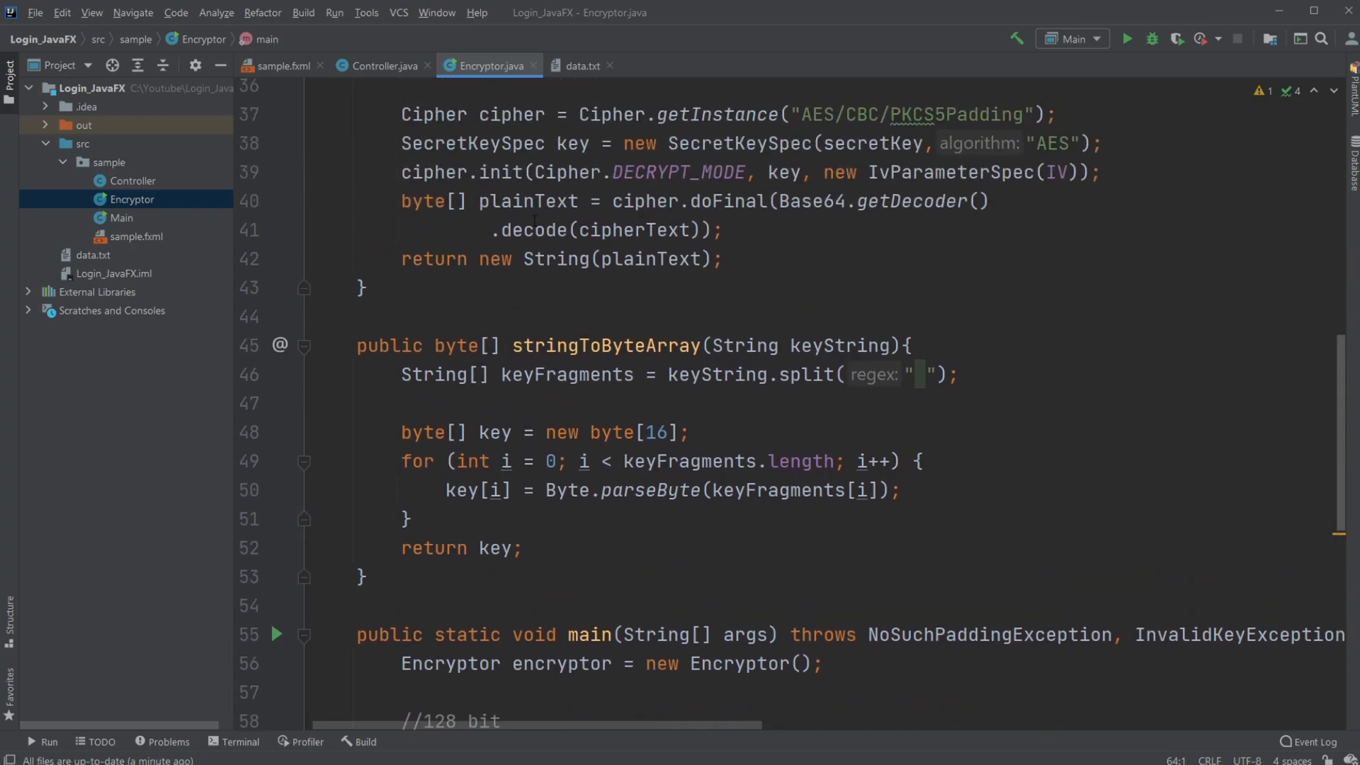
pyautogui.click(381, 65)
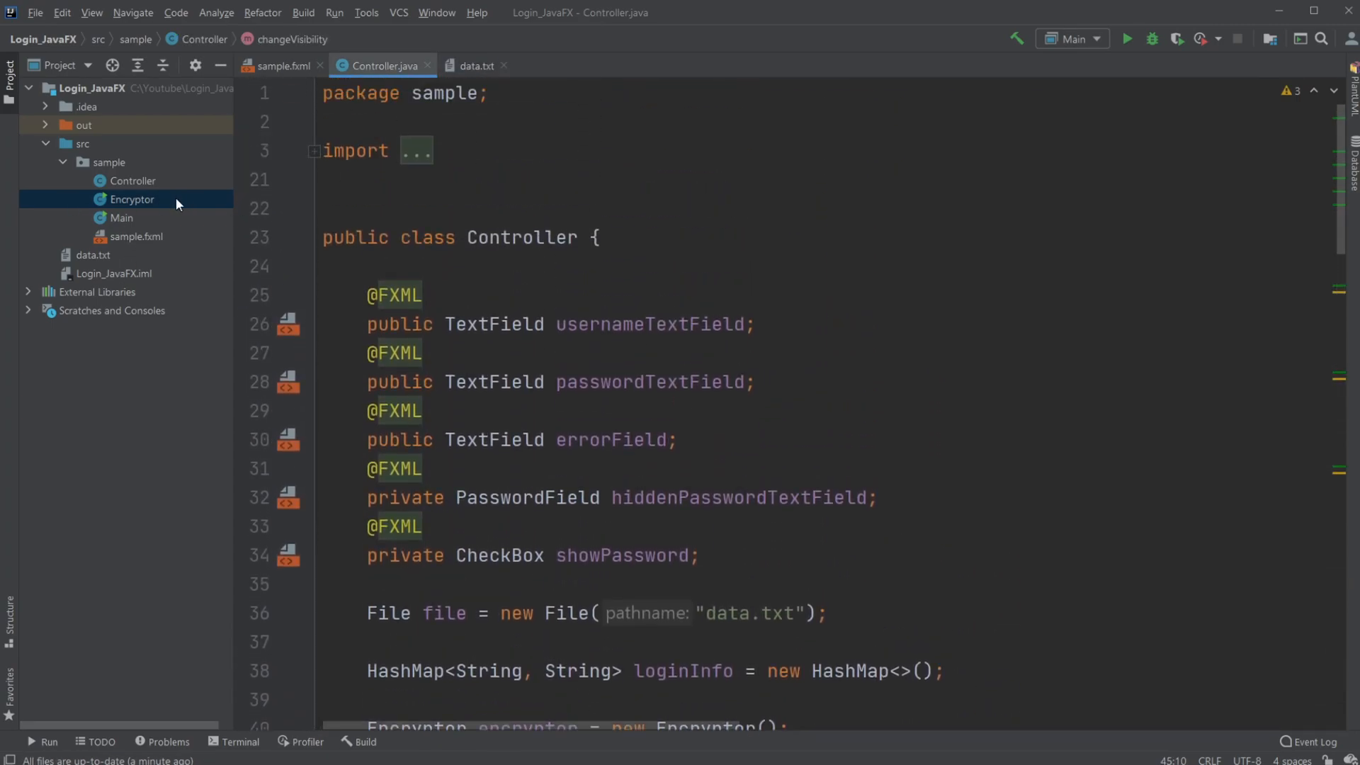
# Step: Relaunch the login app, mask a six-character password, and try logging in without a username
pyautogui.scroll(-3)
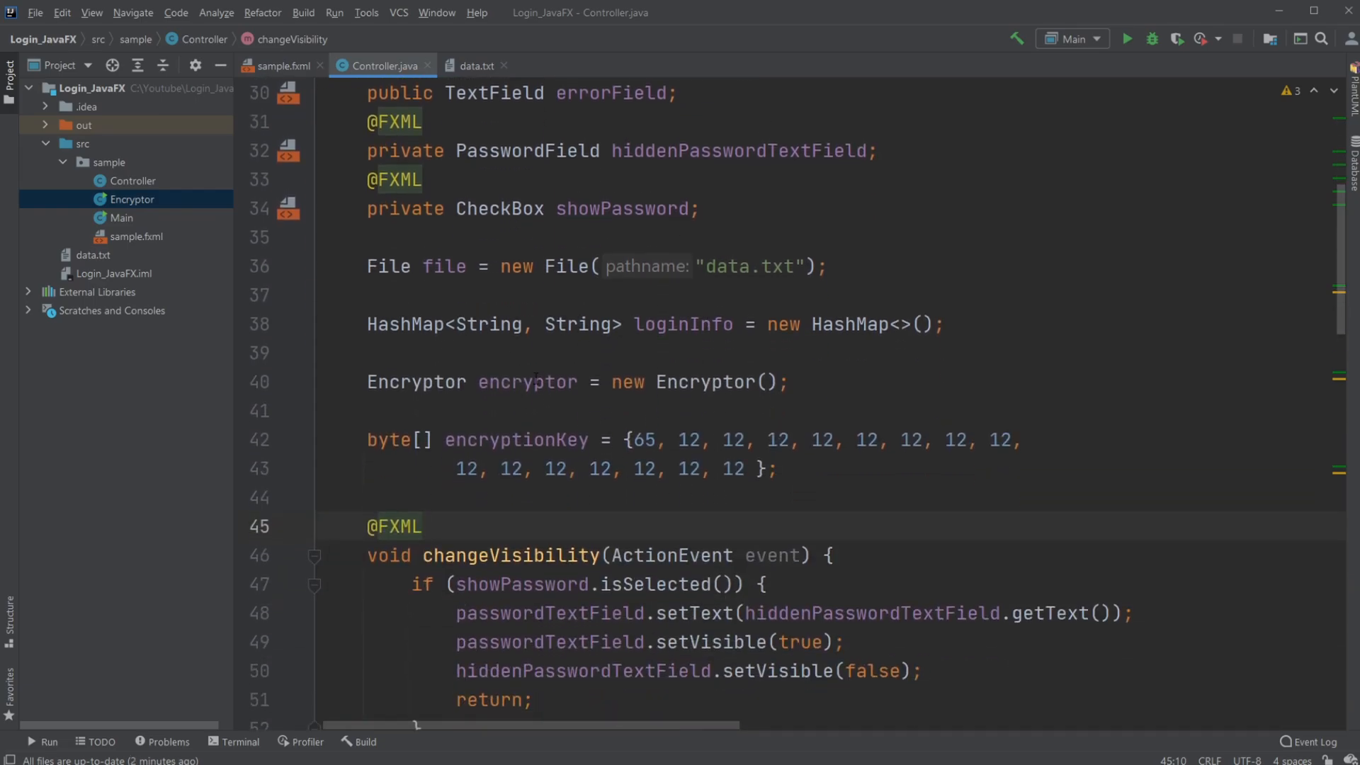
pyautogui.scroll(-3)
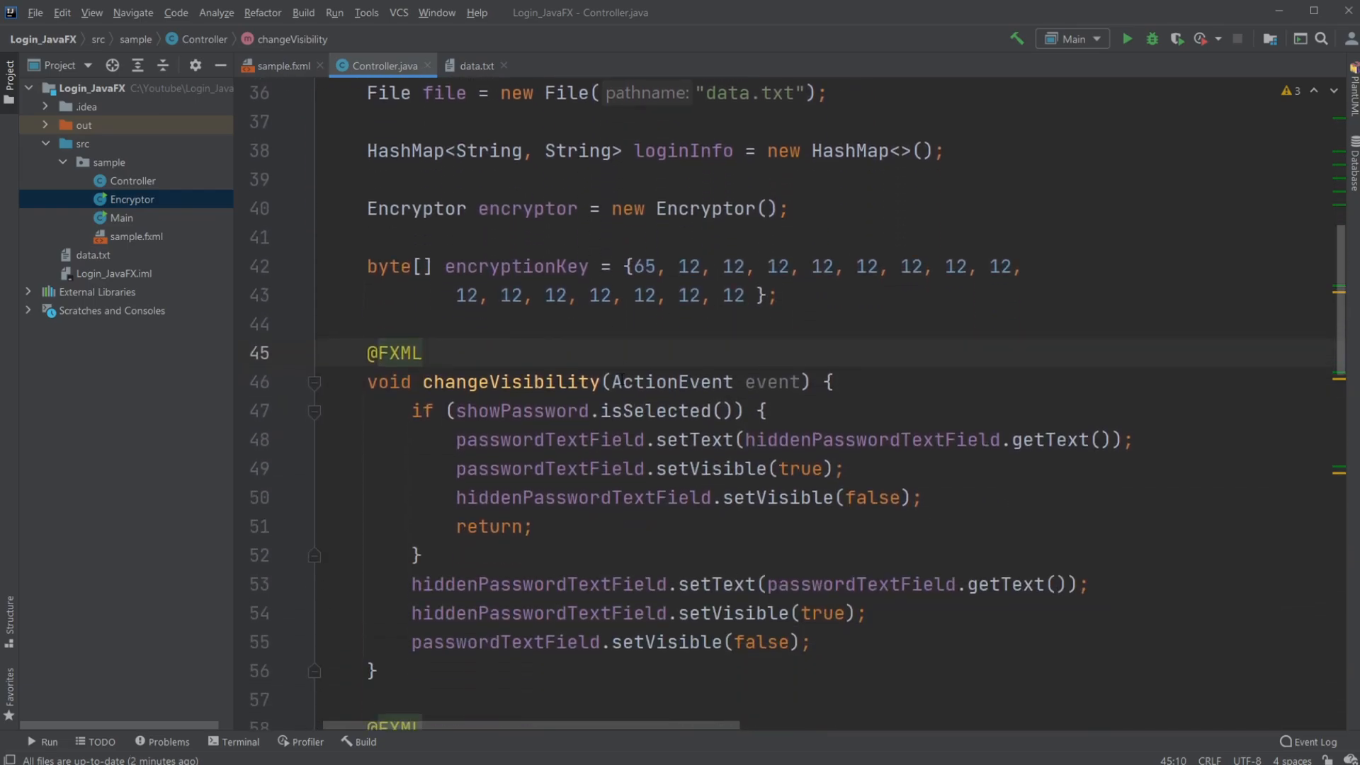
pyautogui.click(781, 296)
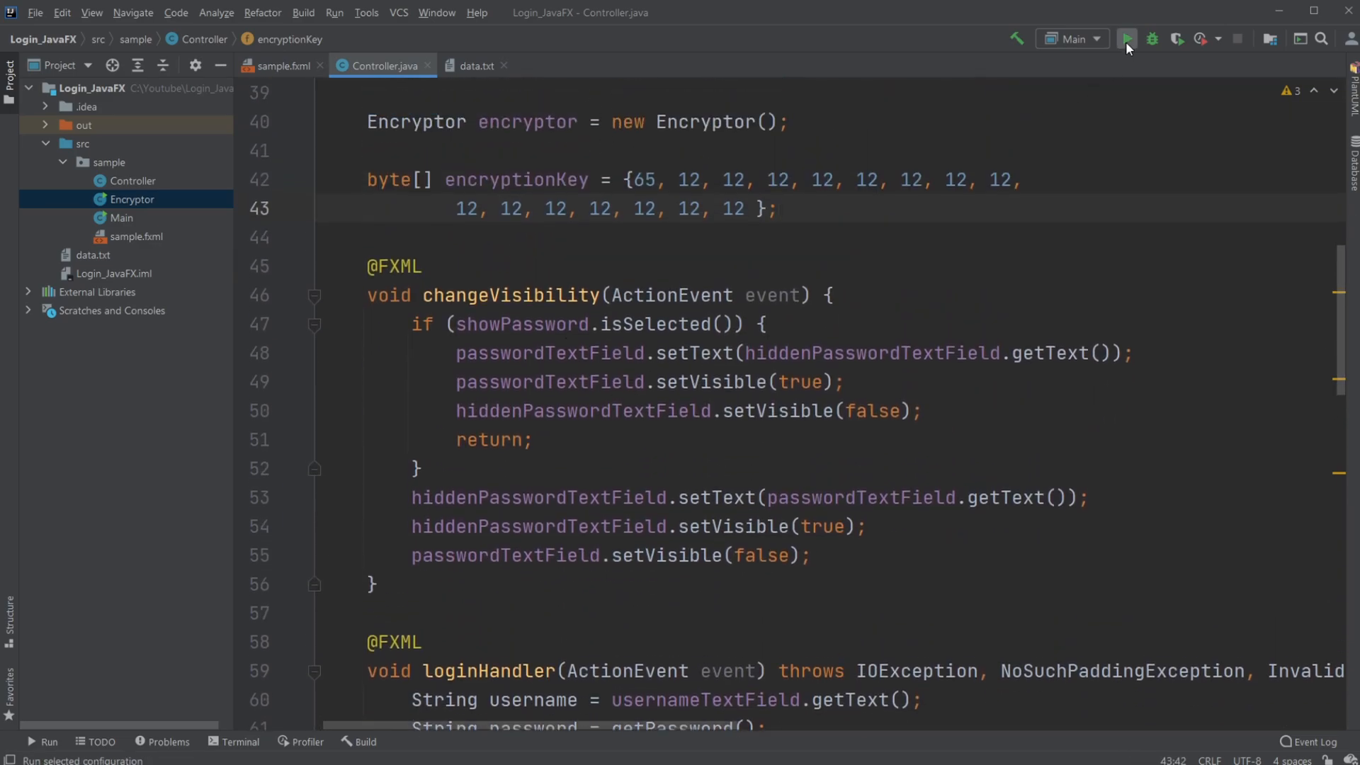
pyautogui.click(1130, 39)
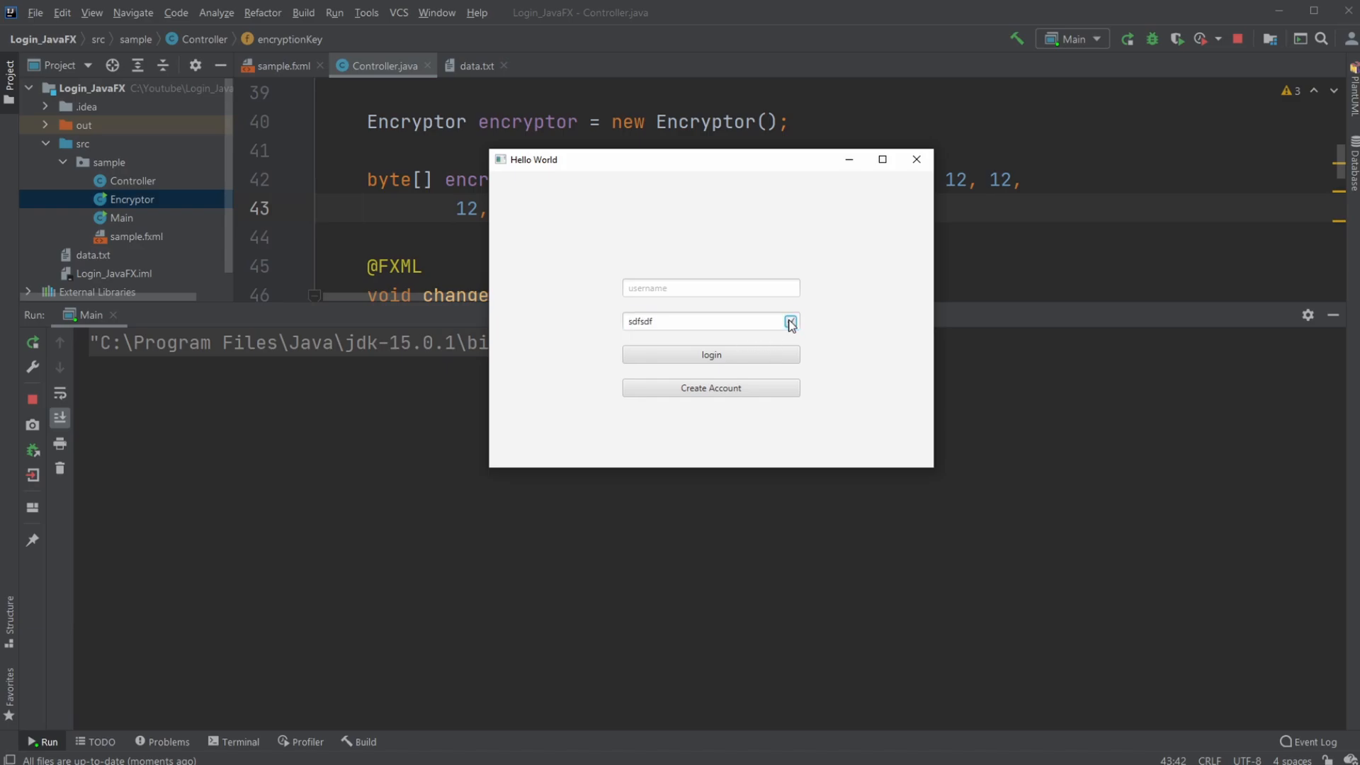
pyautogui.click(790, 321)
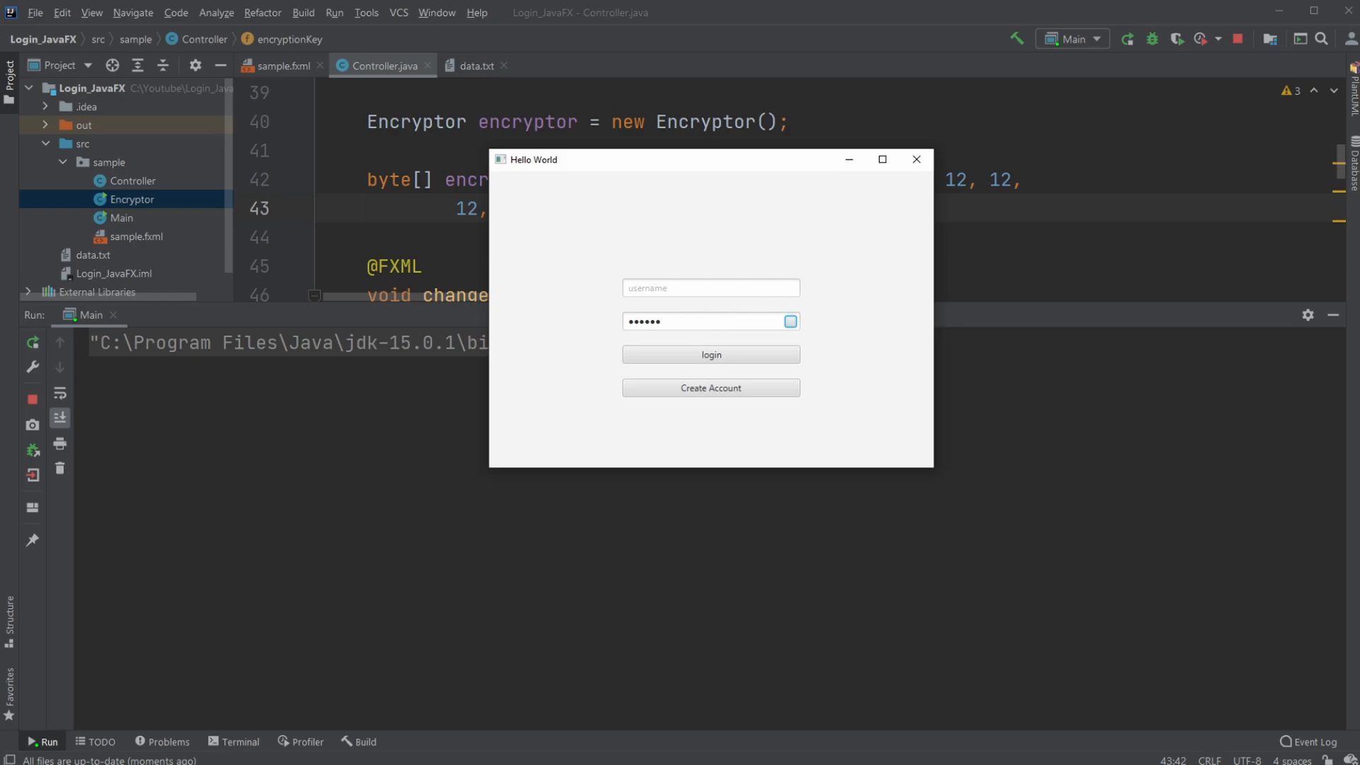
pyautogui.click(917, 158)
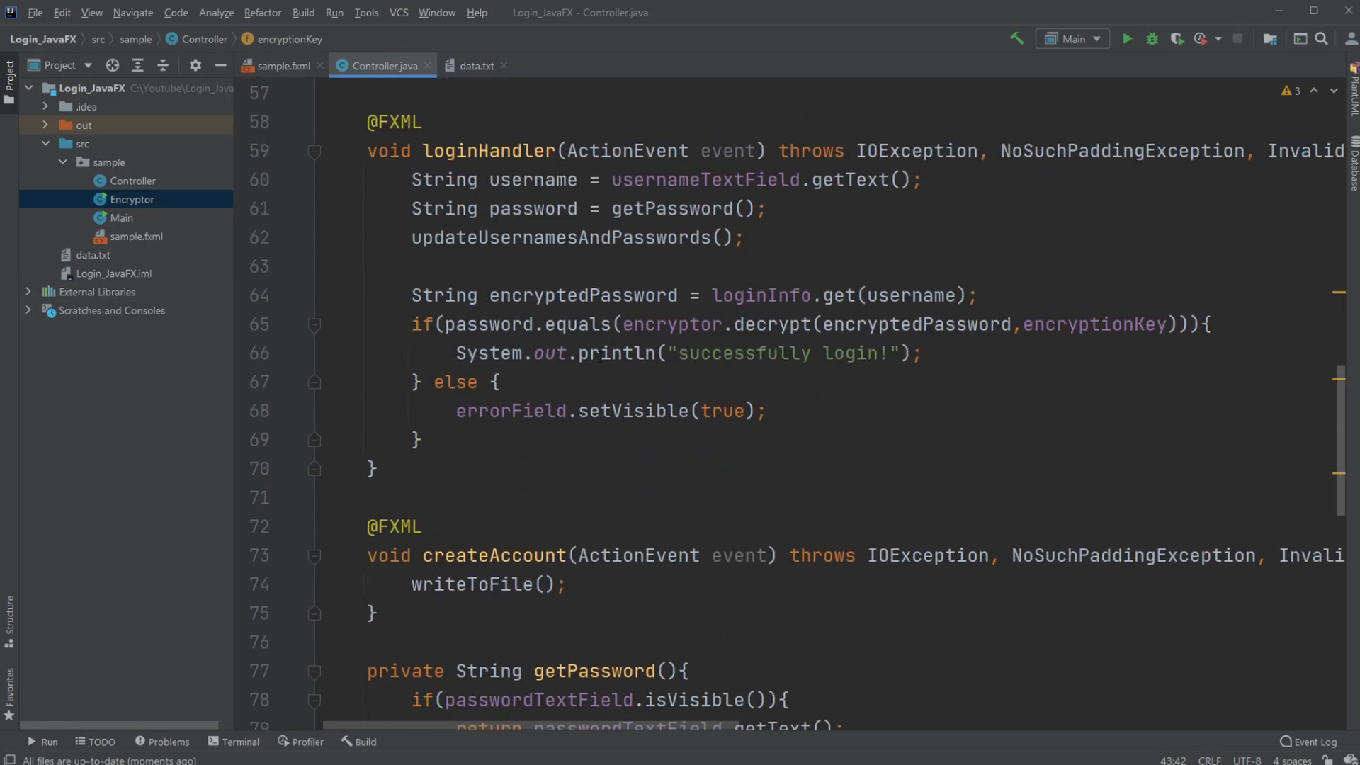
pyautogui.click(1129, 39)
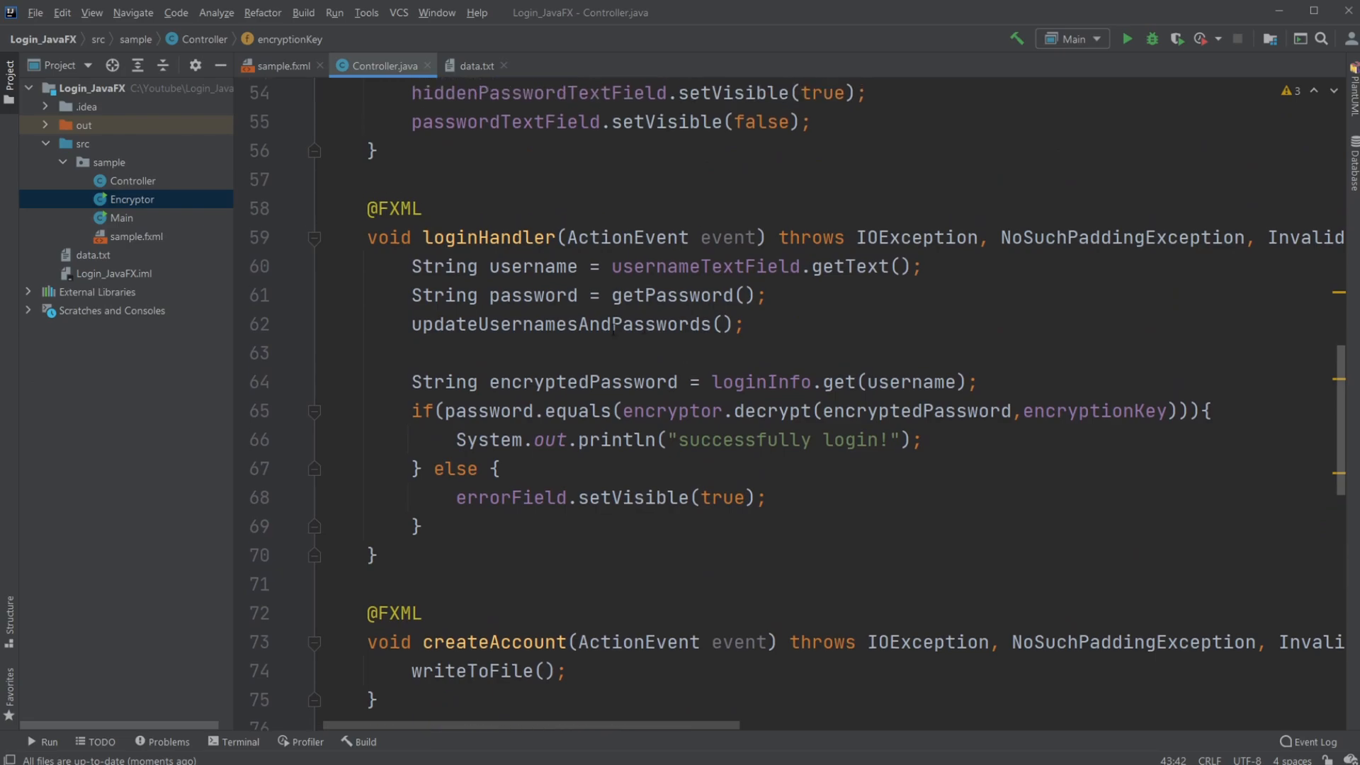
pyautogui.doubleClick(532, 266)
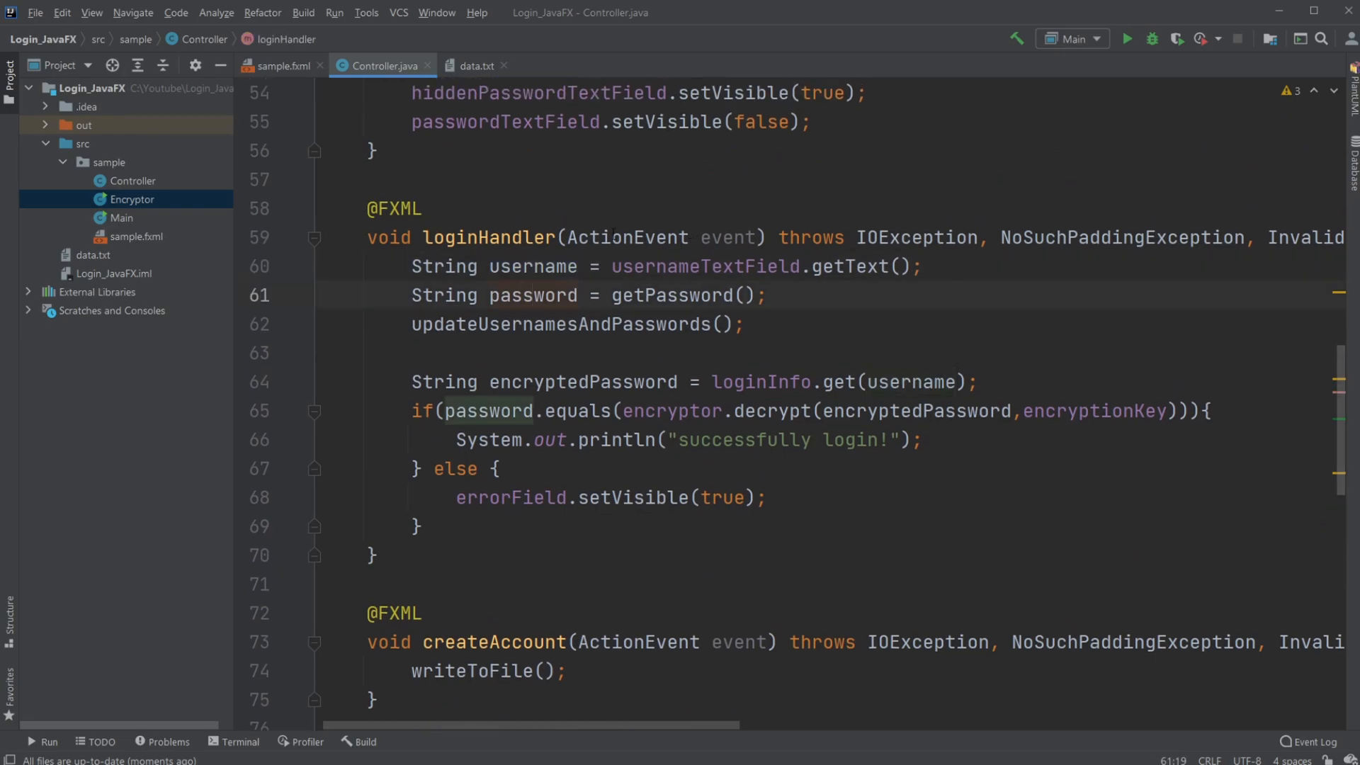
pyautogui.scroll(-3)
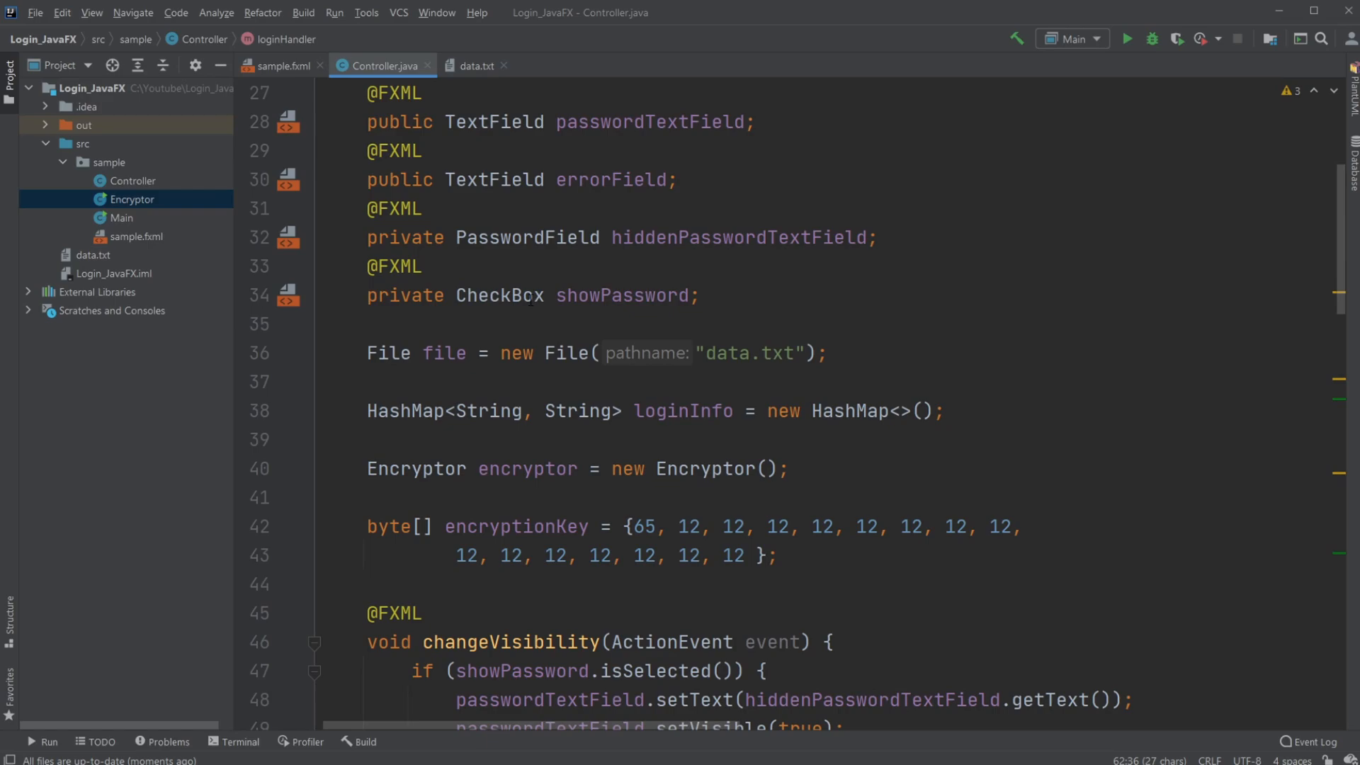
pyautogui.doubleClick(684, 411)
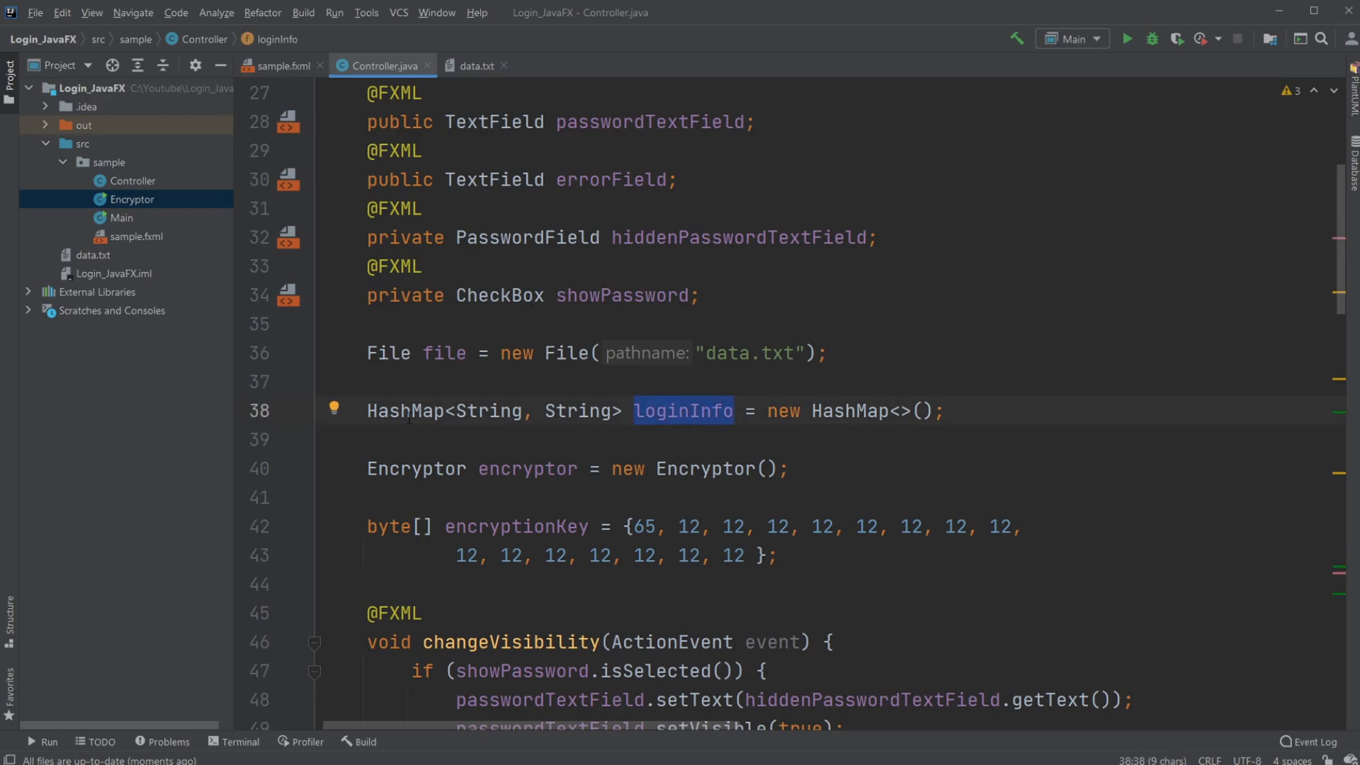
pyautogui.click(480, 411)
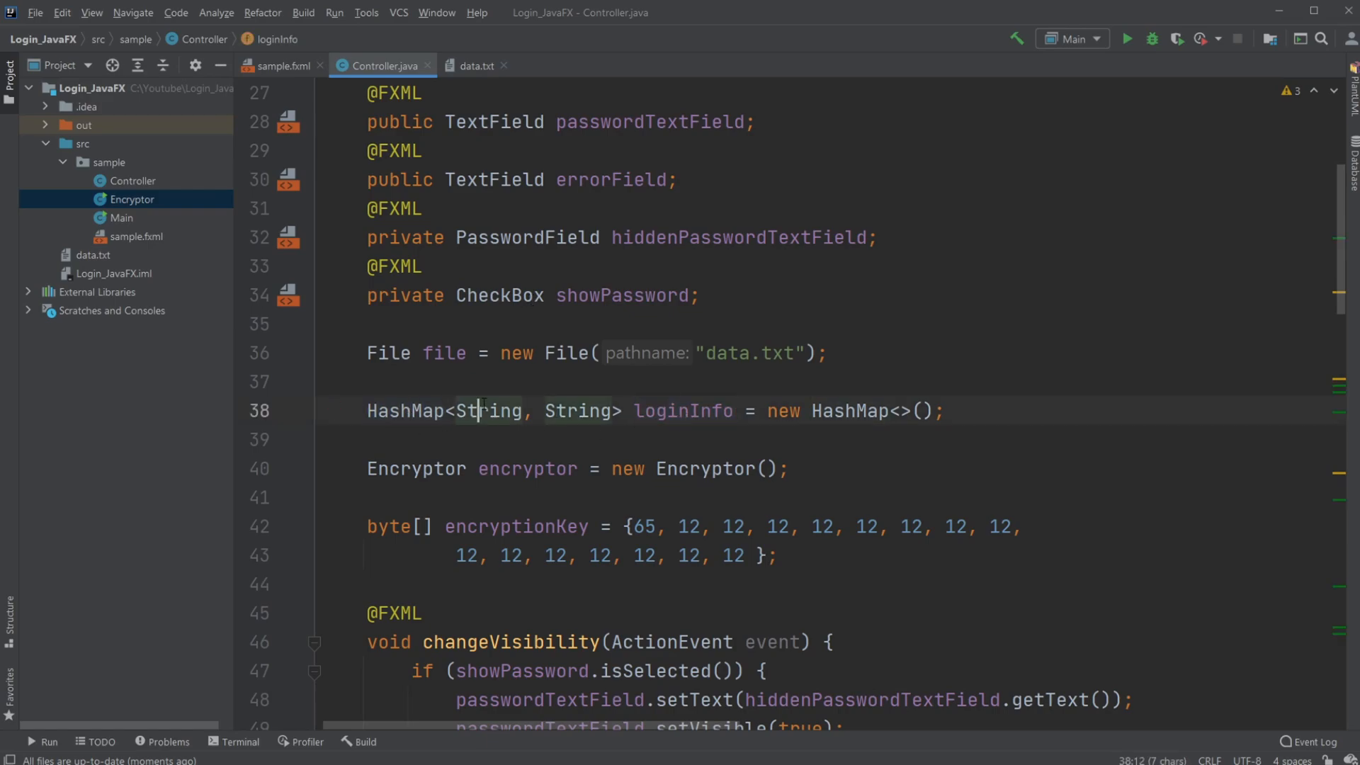
pyautogui.doubleClick(578, 411)
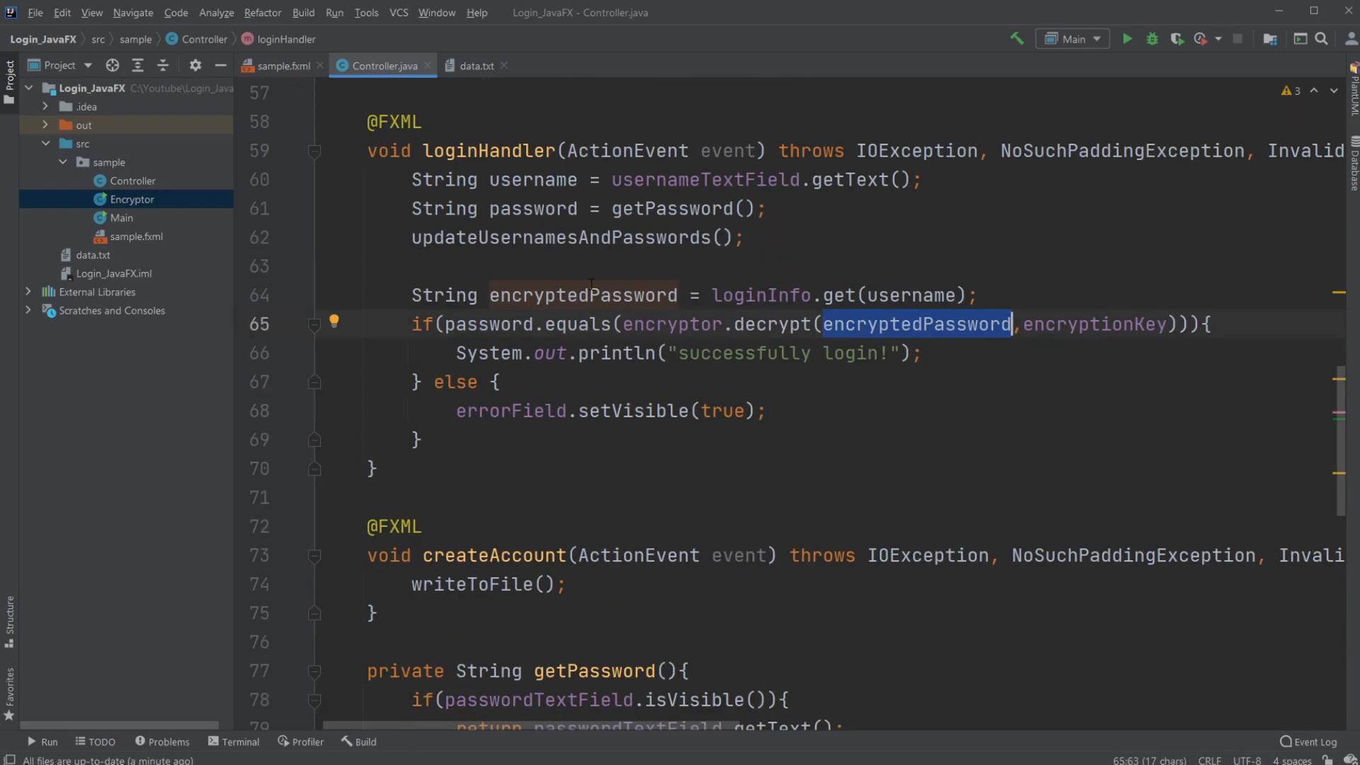
pyautogui.doubleClick(911, 295)
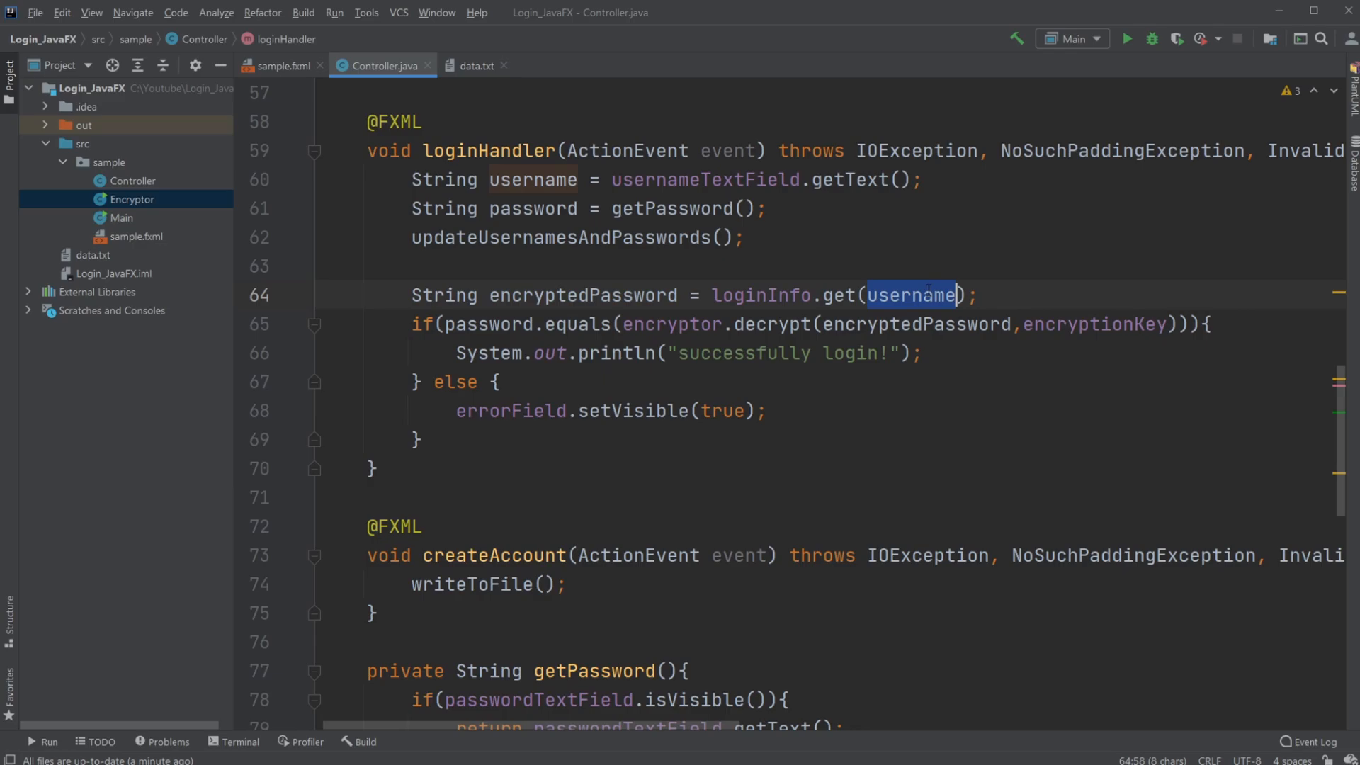
pyautogui.click(477, 65)
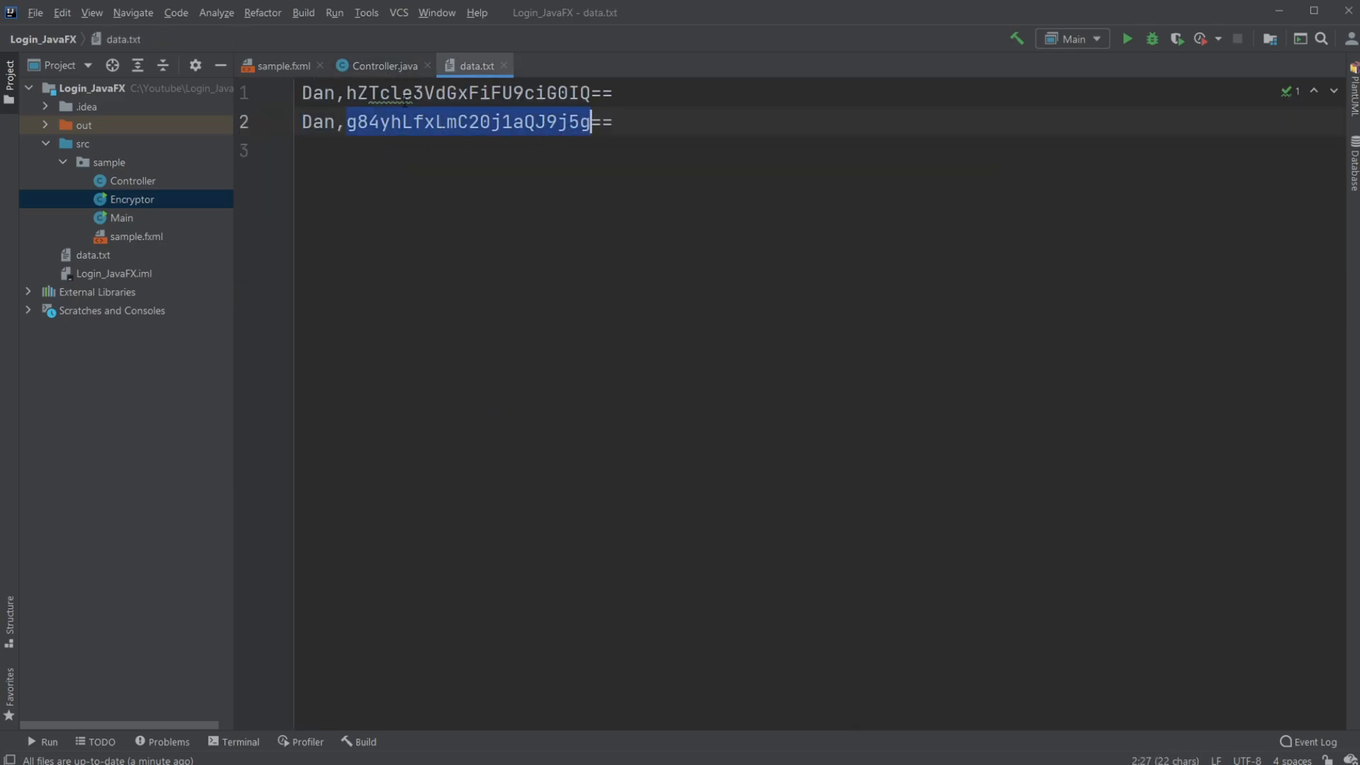
pyautogui.click(381, 65)
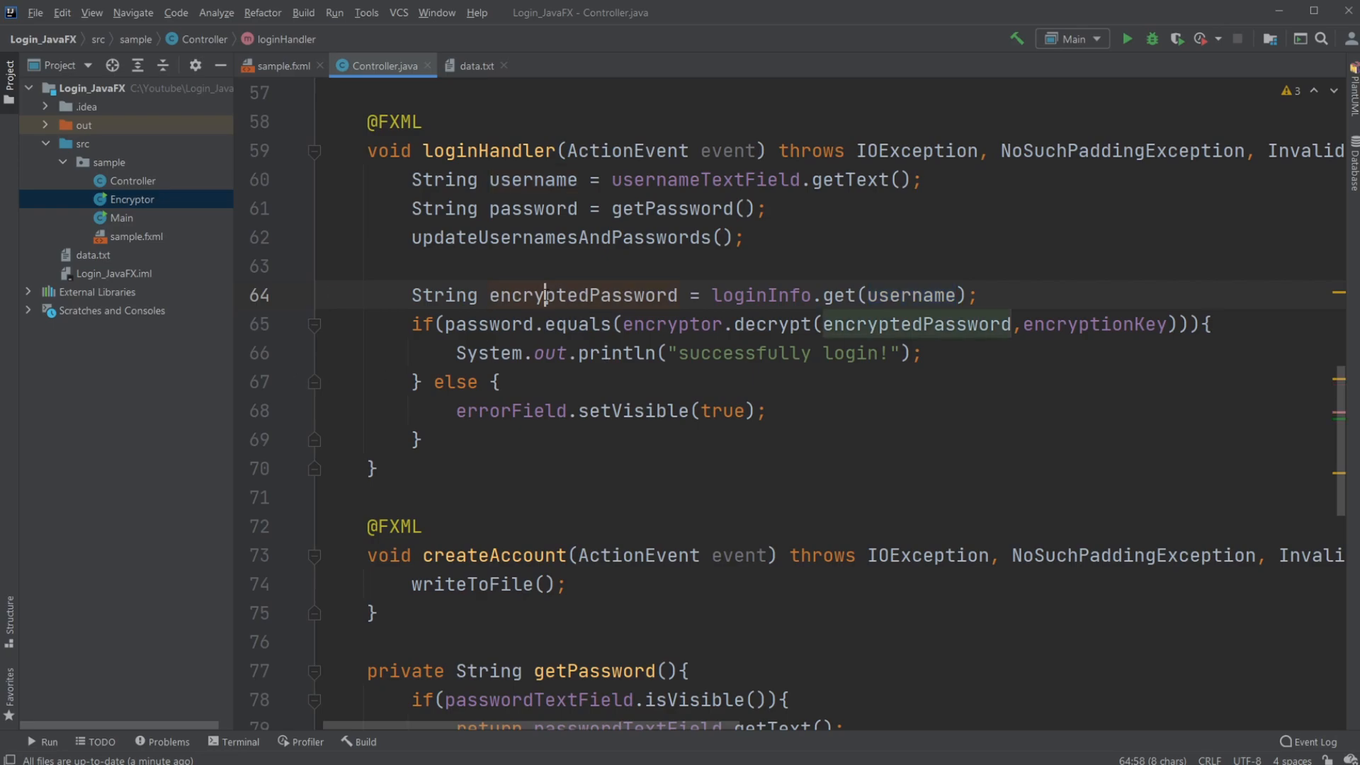
pyautogui.doubleClick(915, 325)
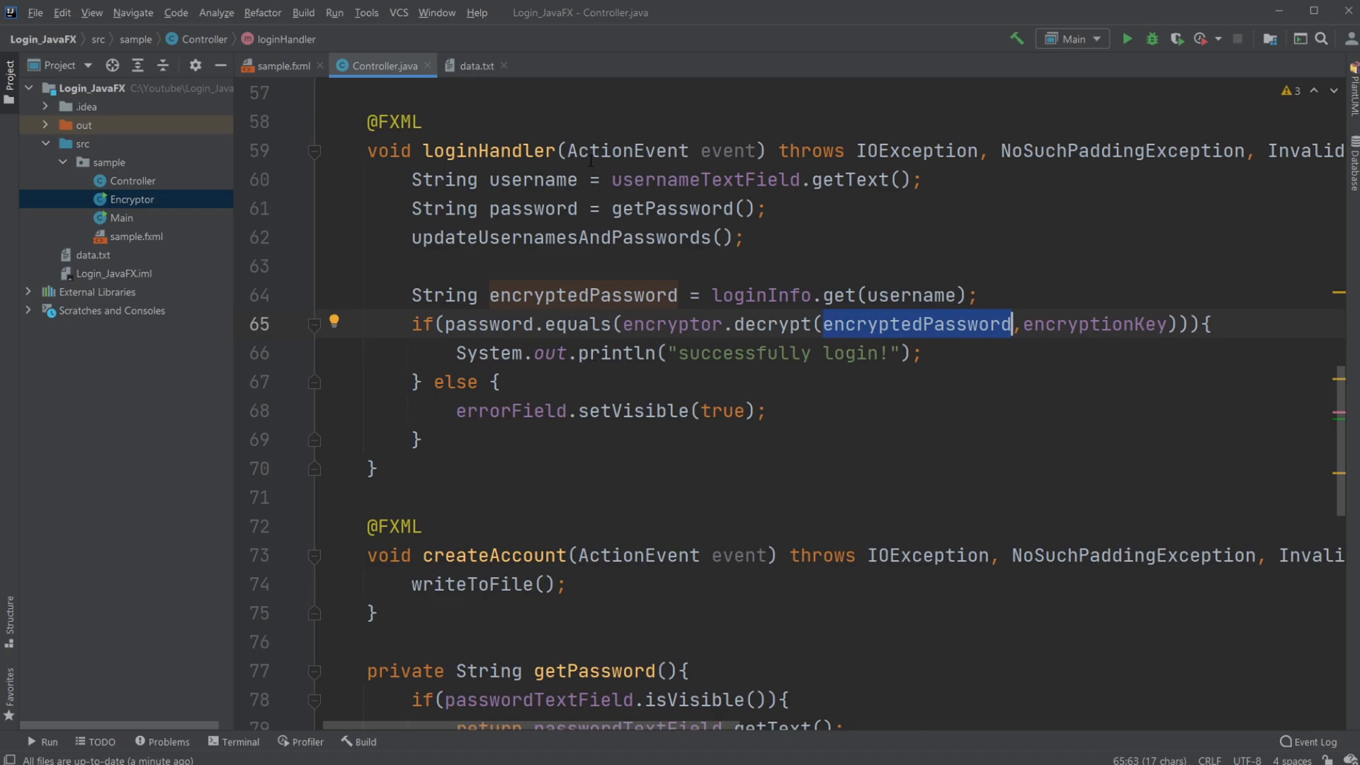
pyautogui.moveTo(905, 331)
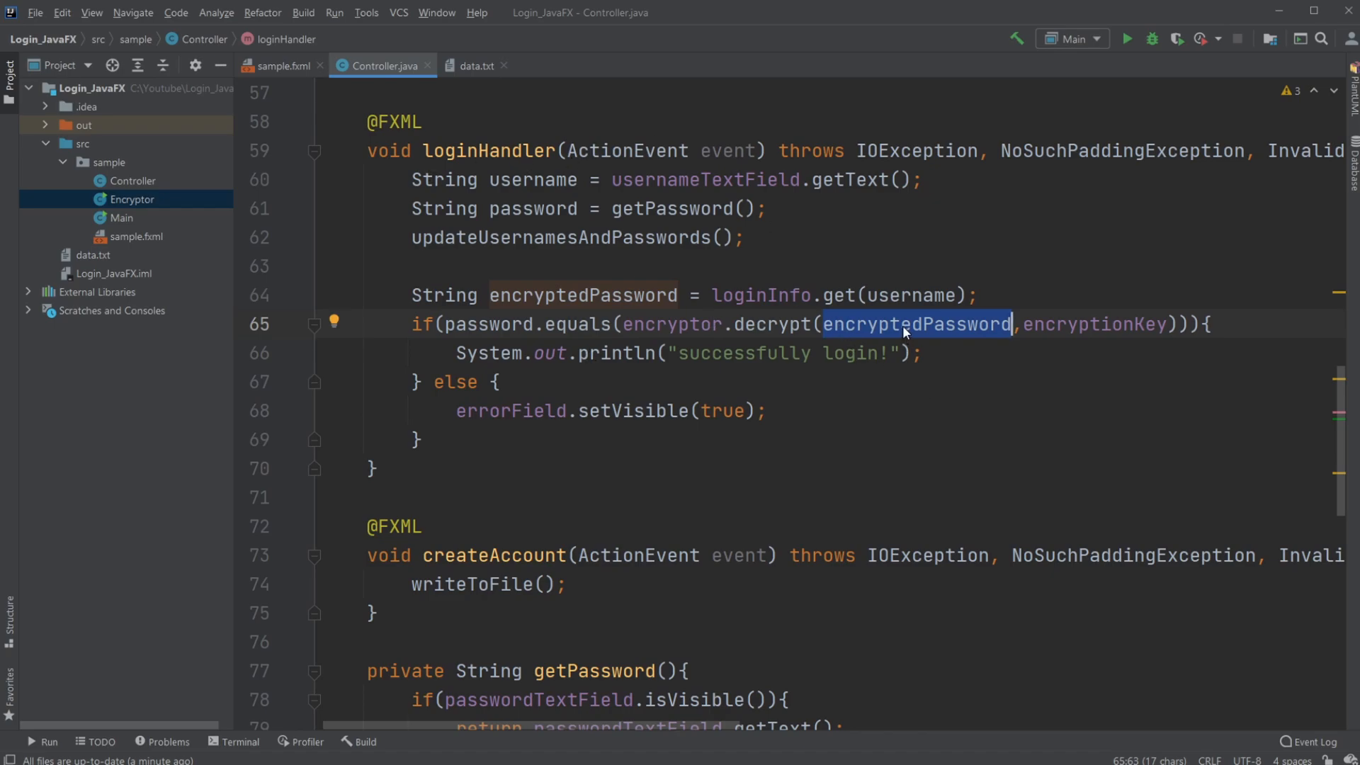
pyautogui.doubleClick(773, 325)
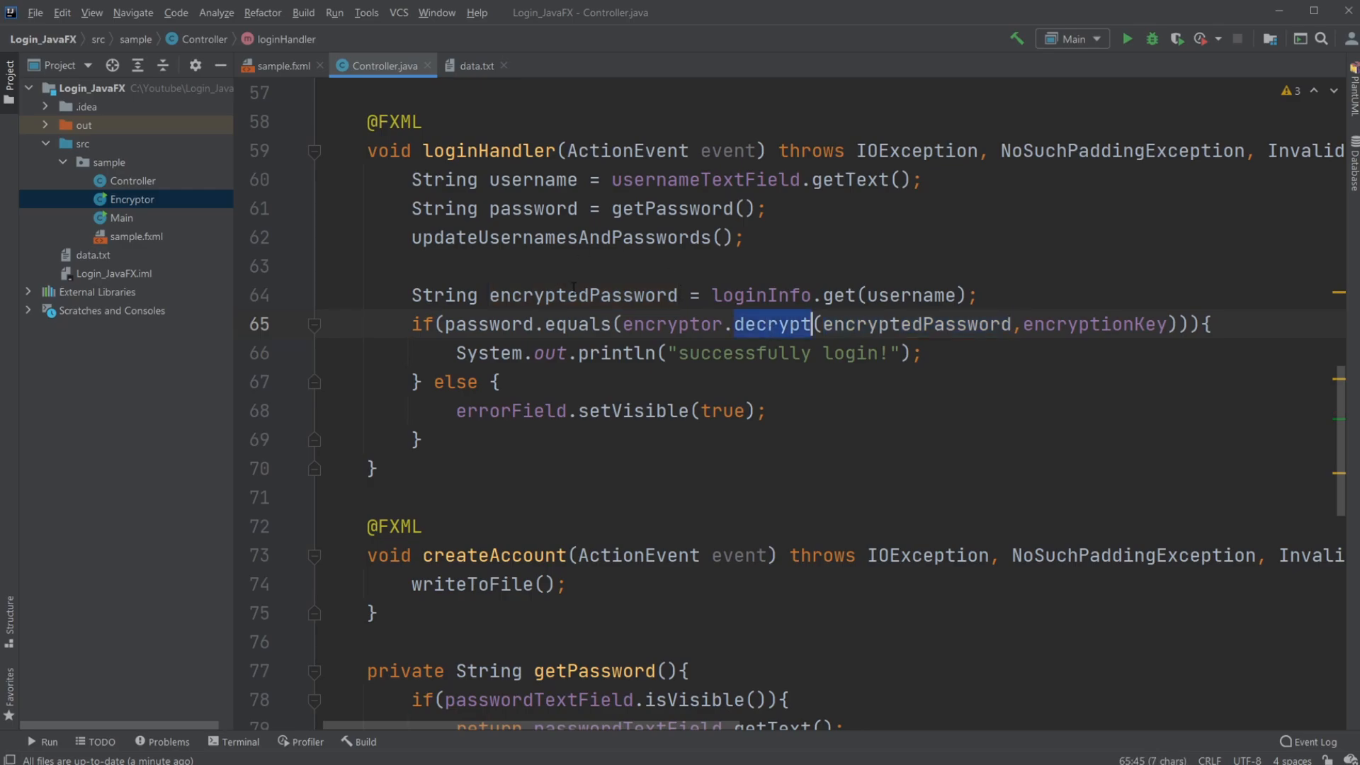
pyautogui.click(478, 65)
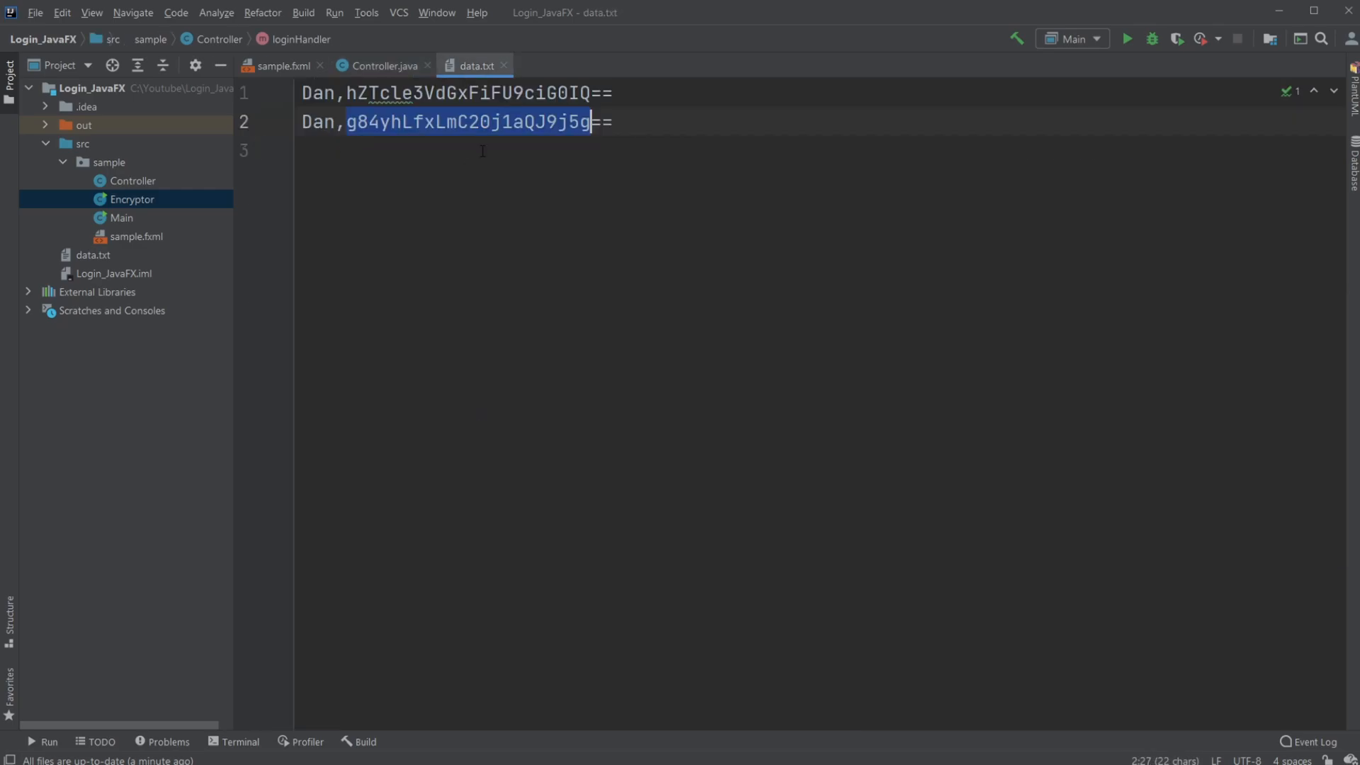
pyautogui.click(383, 66)
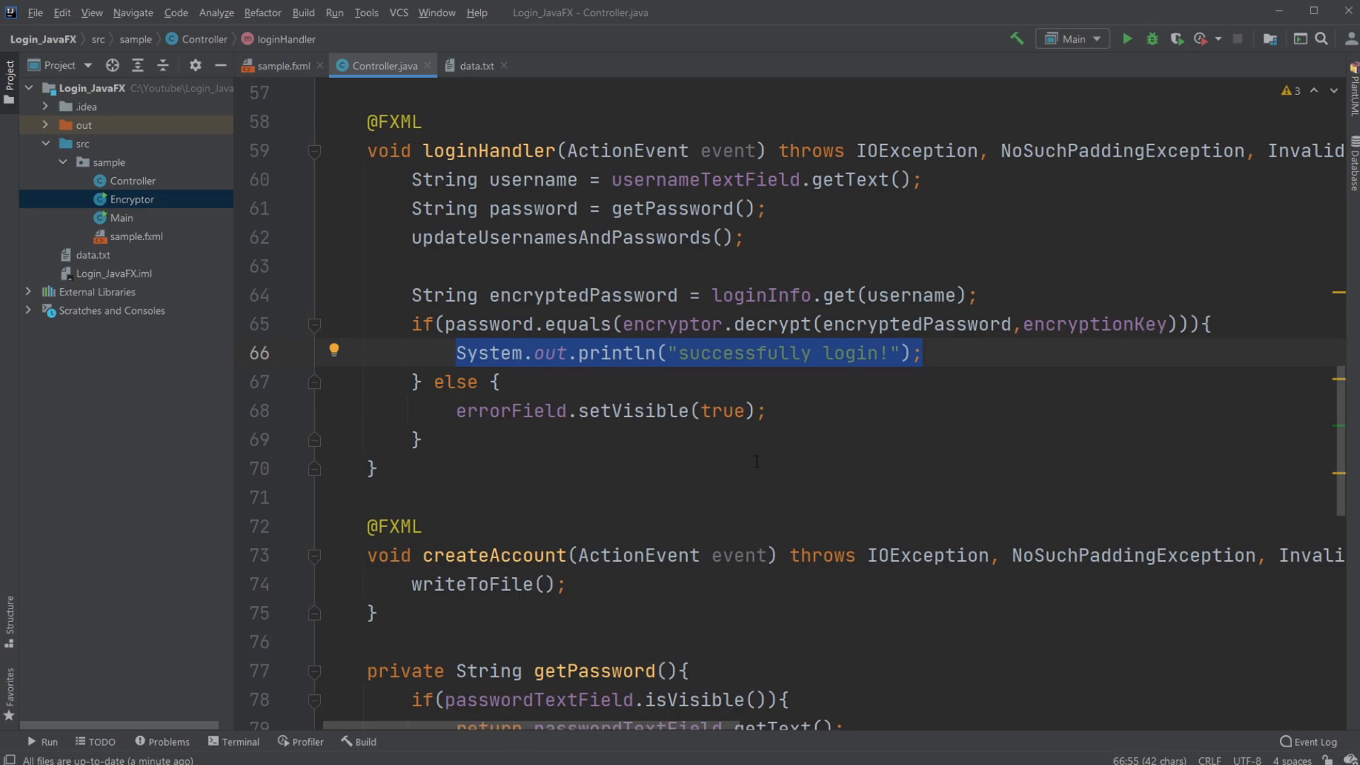
pyautogui.click(1128, 39)
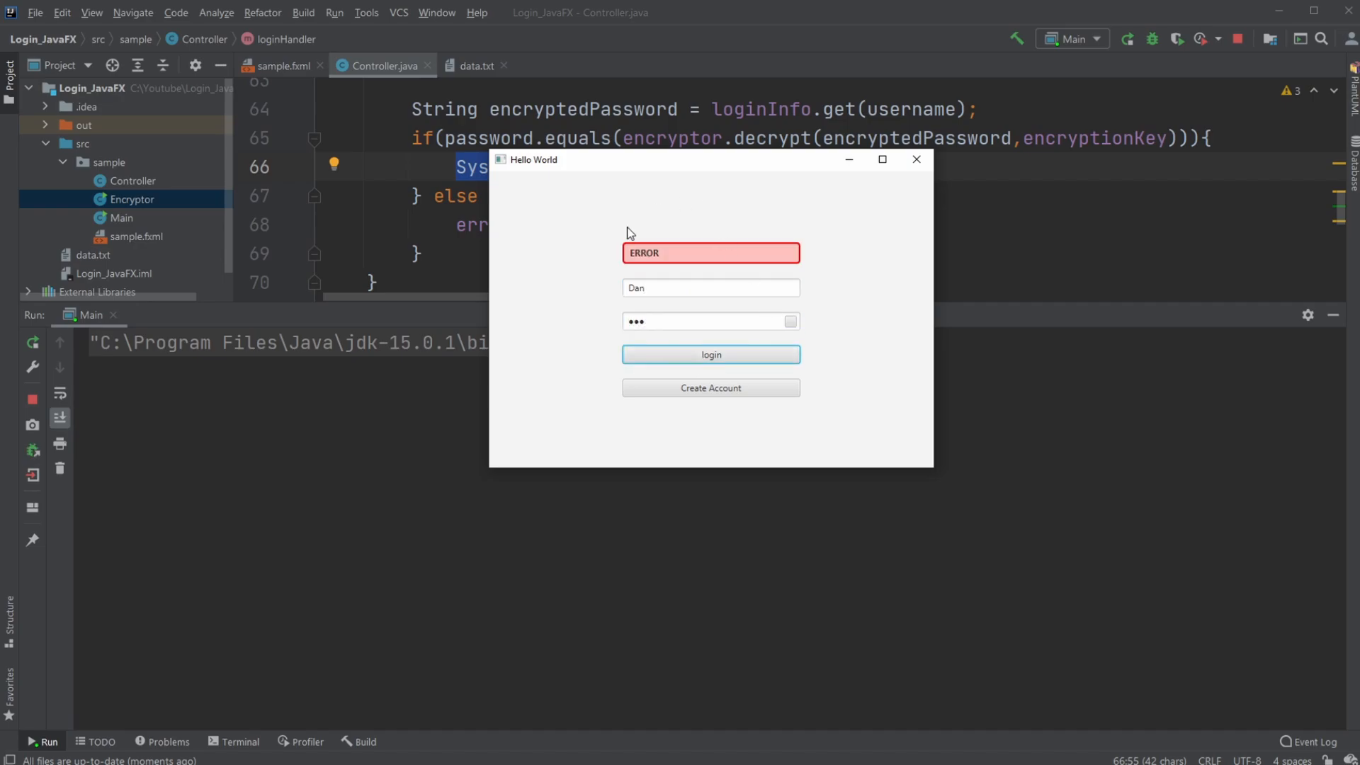
pyautogui.moveTo(916, 160)
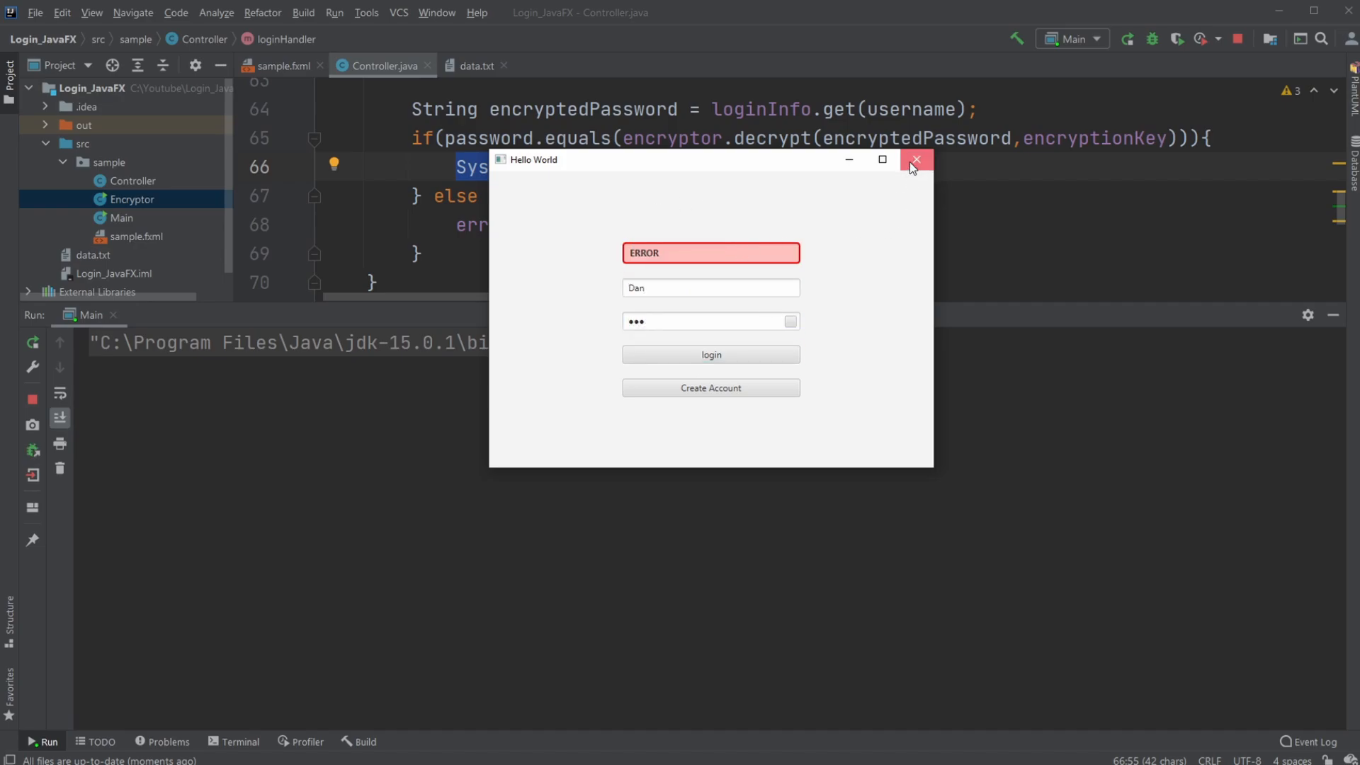
pyautogui.click(916, 160)
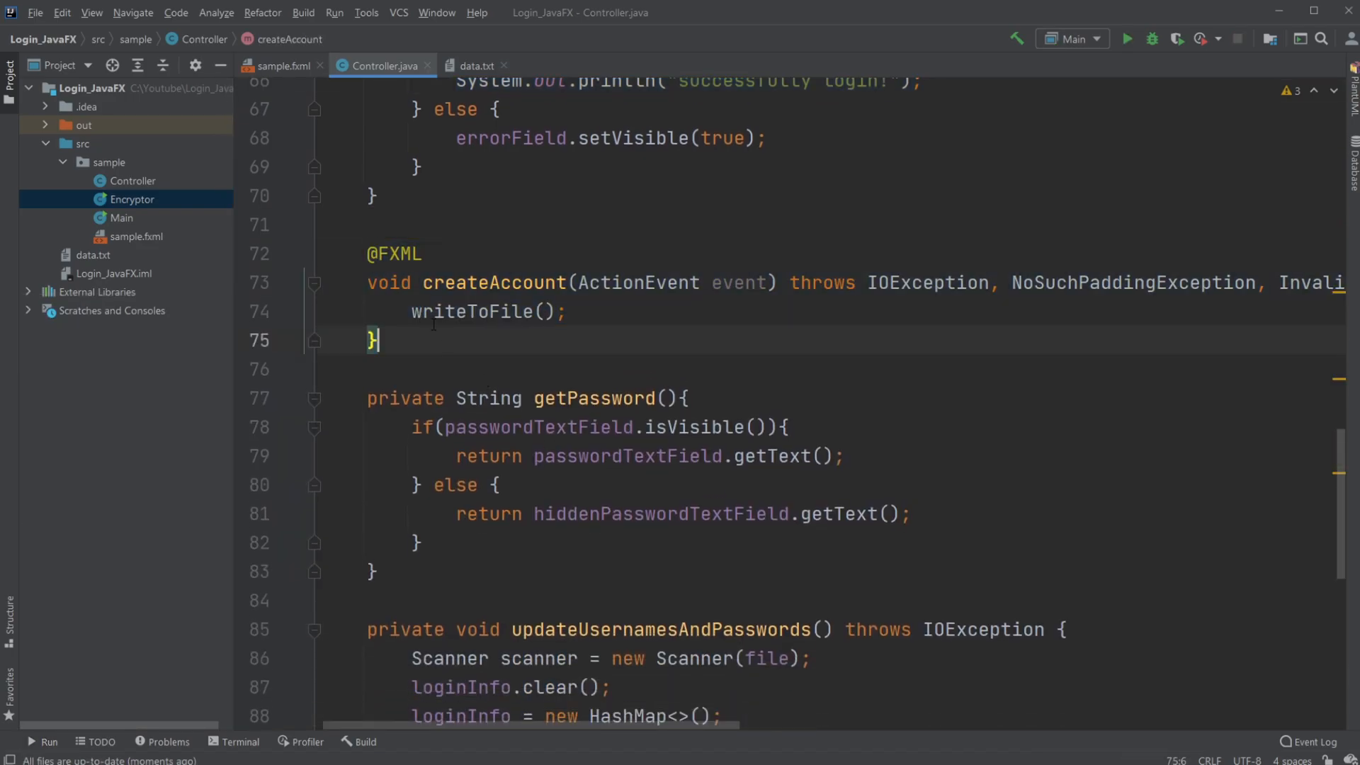
pyautogui.scroll(-3)
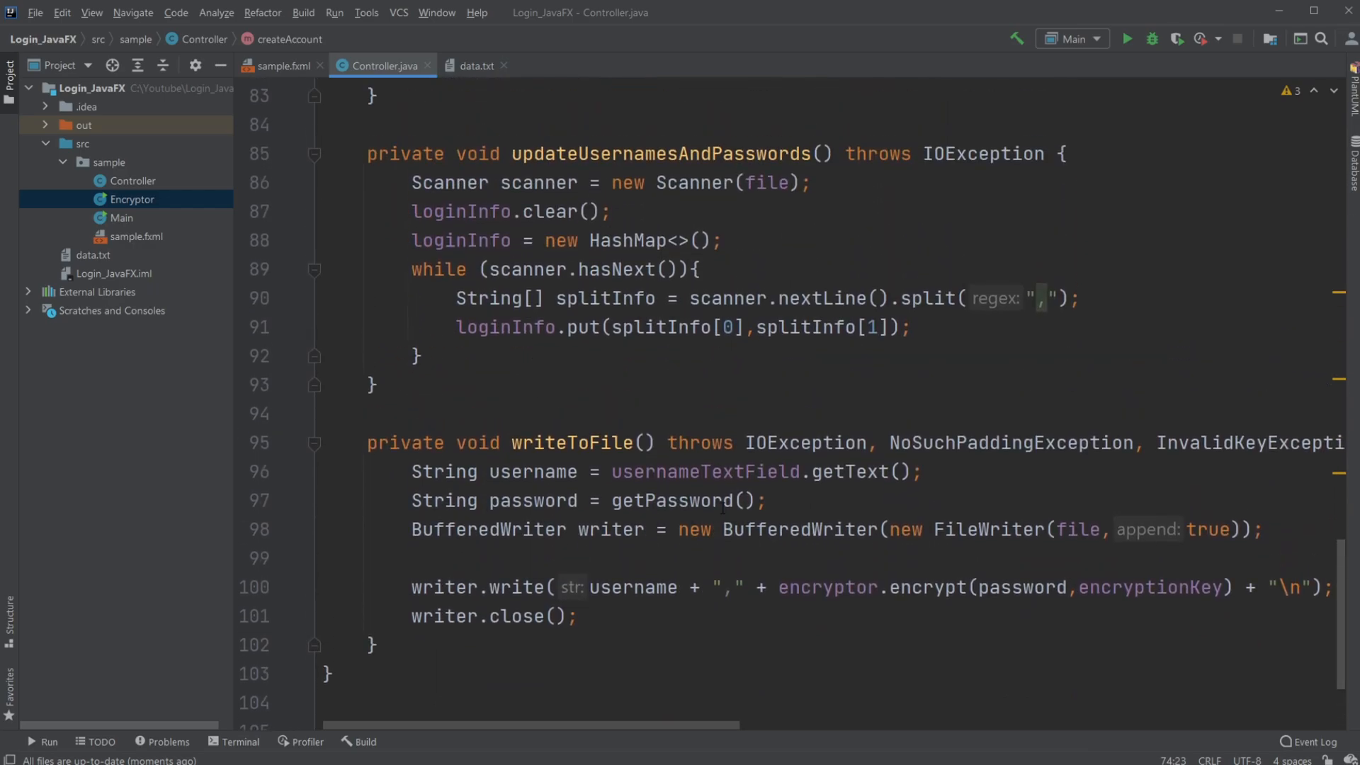
pyautogui.scroll(-3)
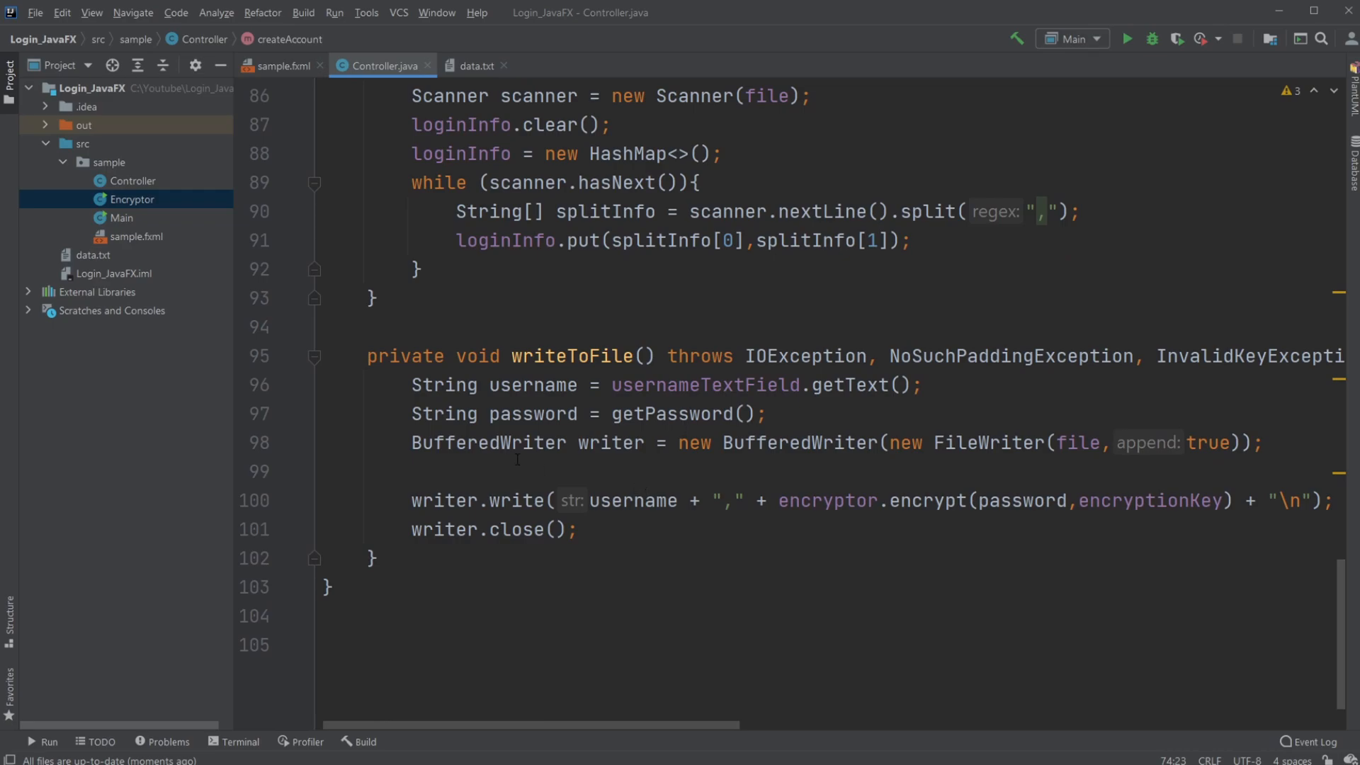
pyautogui.doubleClick(610, 443)
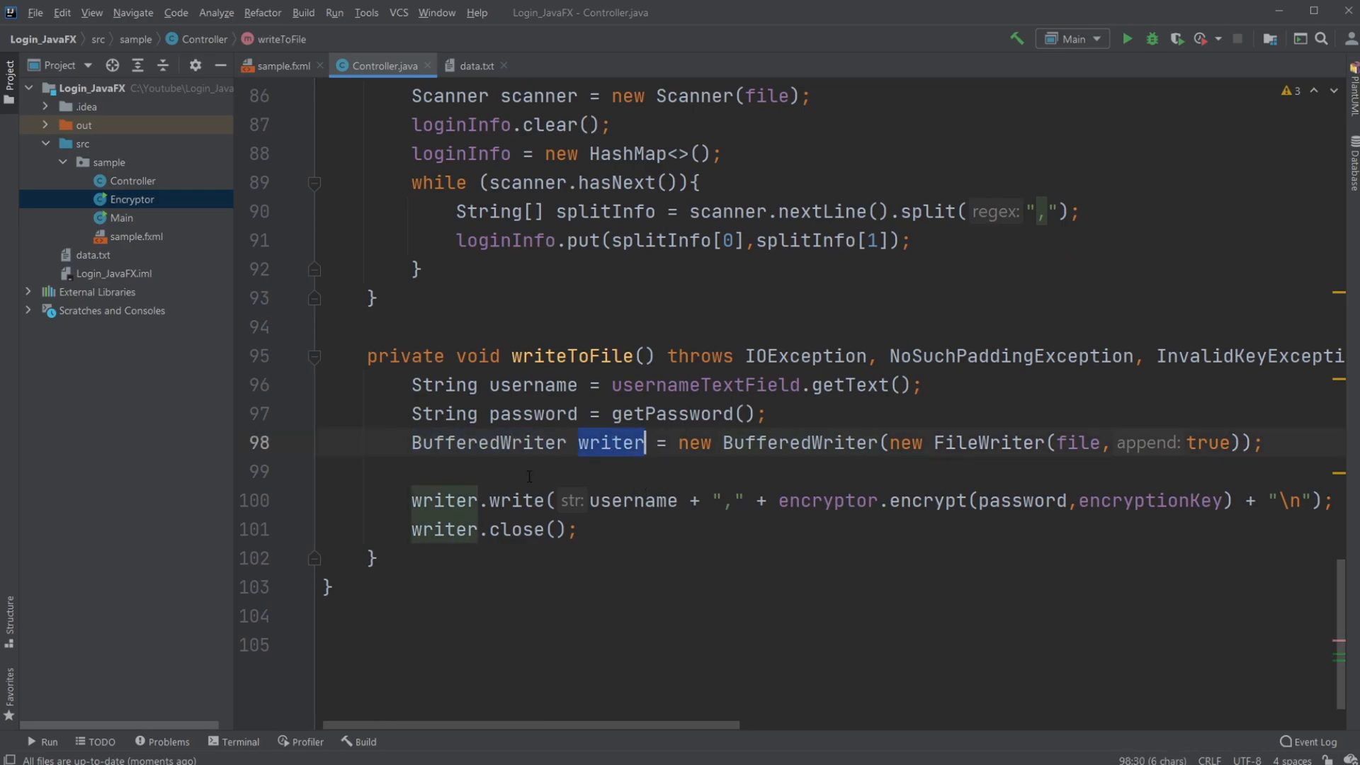
pyautogui.click(803, 443)
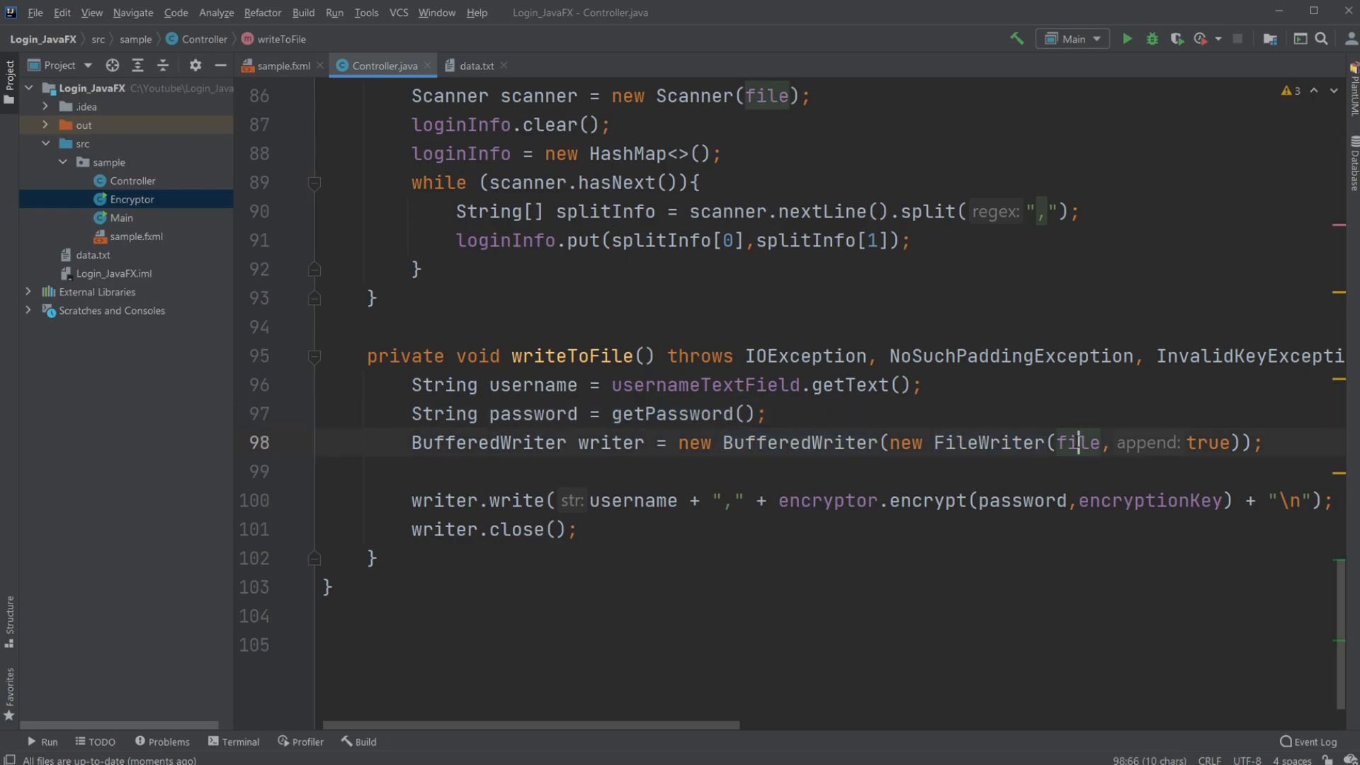
pyautogui.doubleClick(1078, 443)
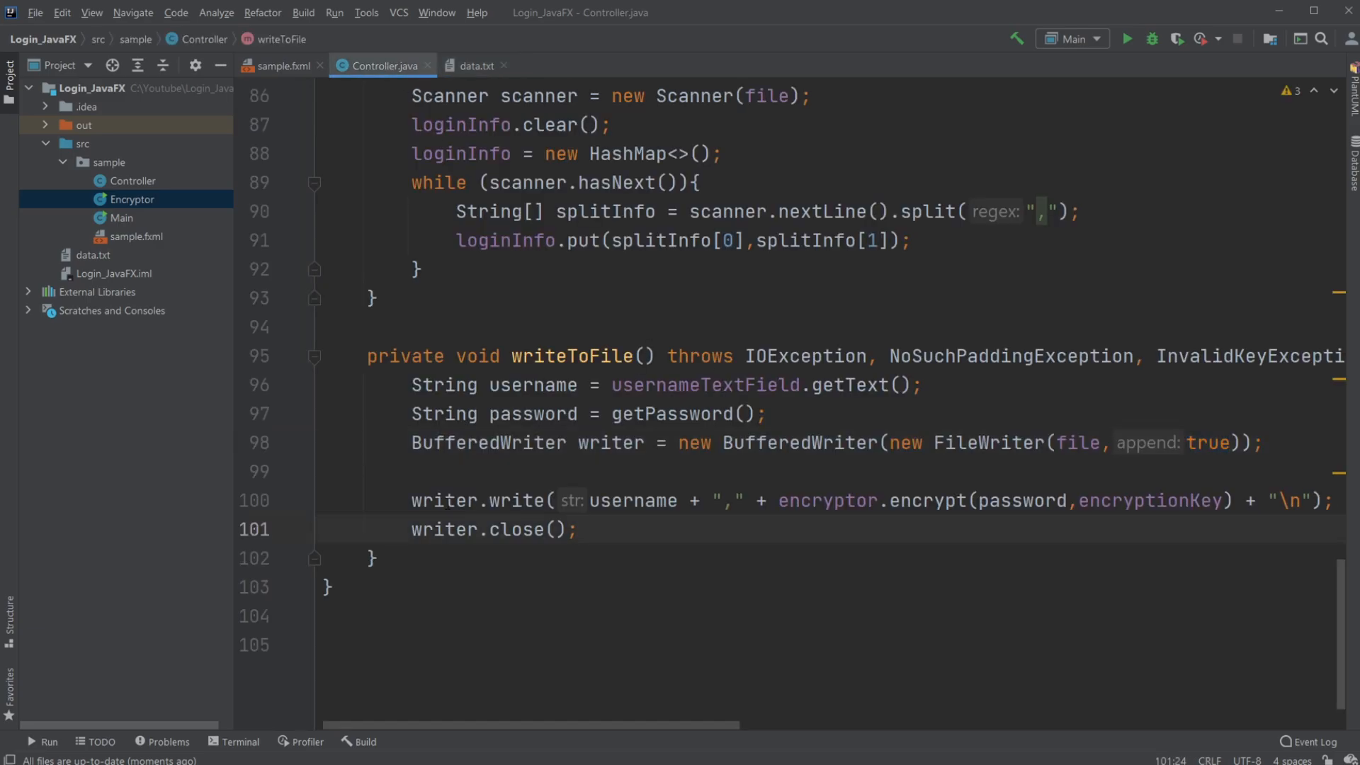
pyautogui.doubleClick(632, 500)
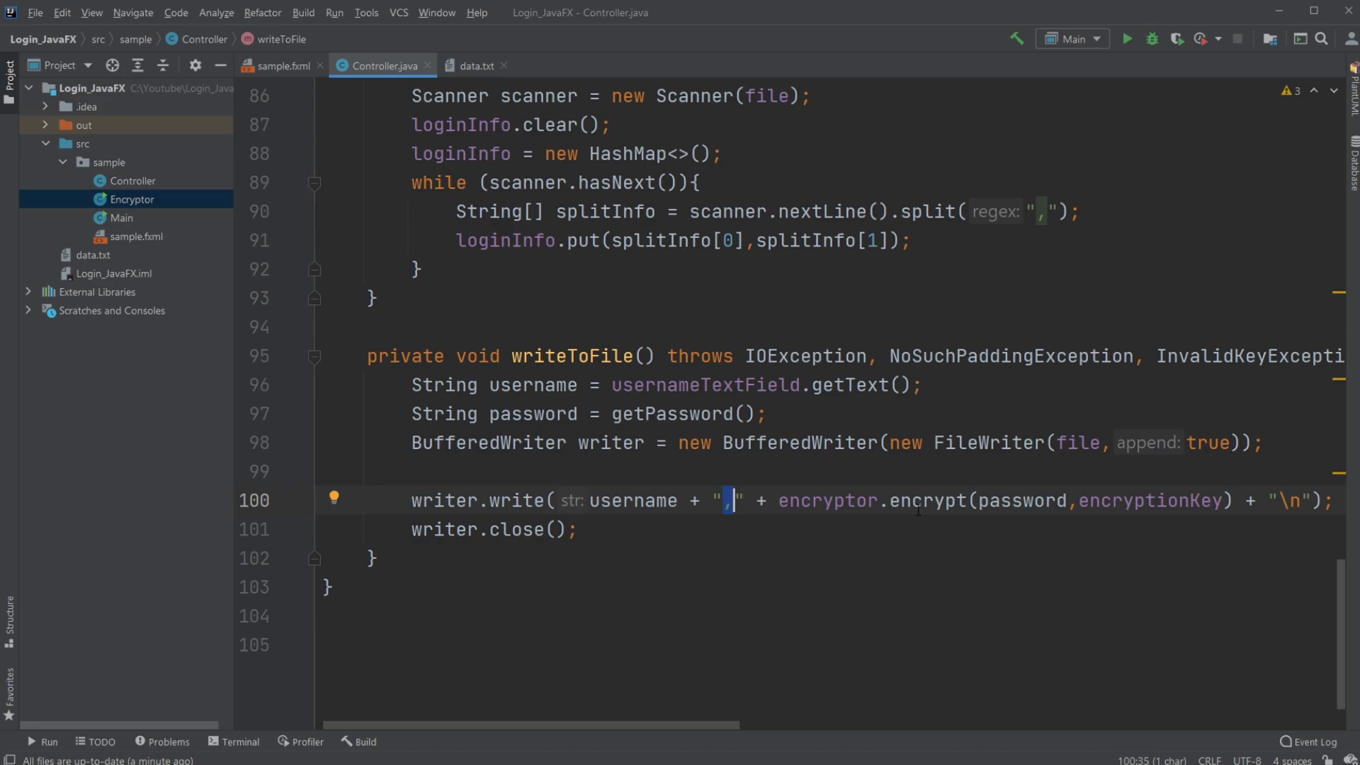
pyautogui.doubleClick(928, 501)
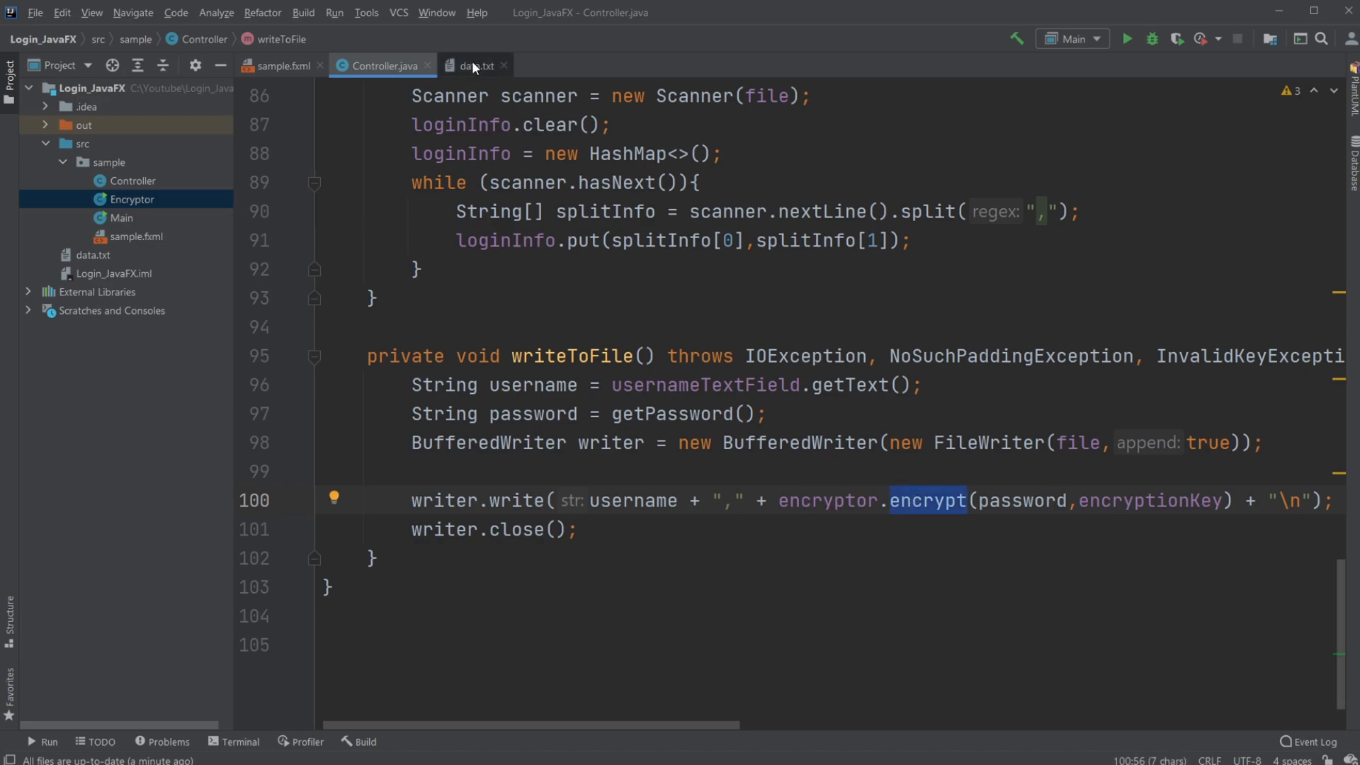
pyautogui.click(472, 66)
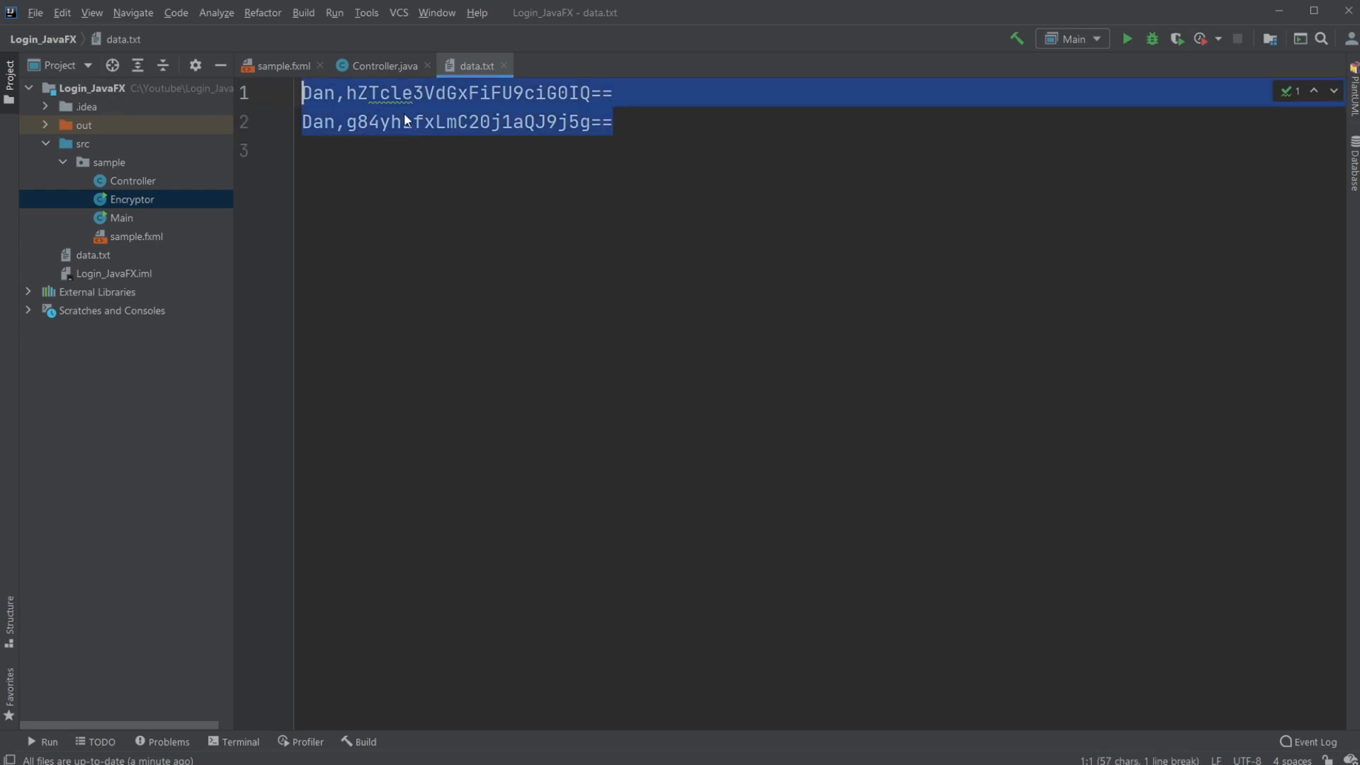
pyautogui.click(379, 65)
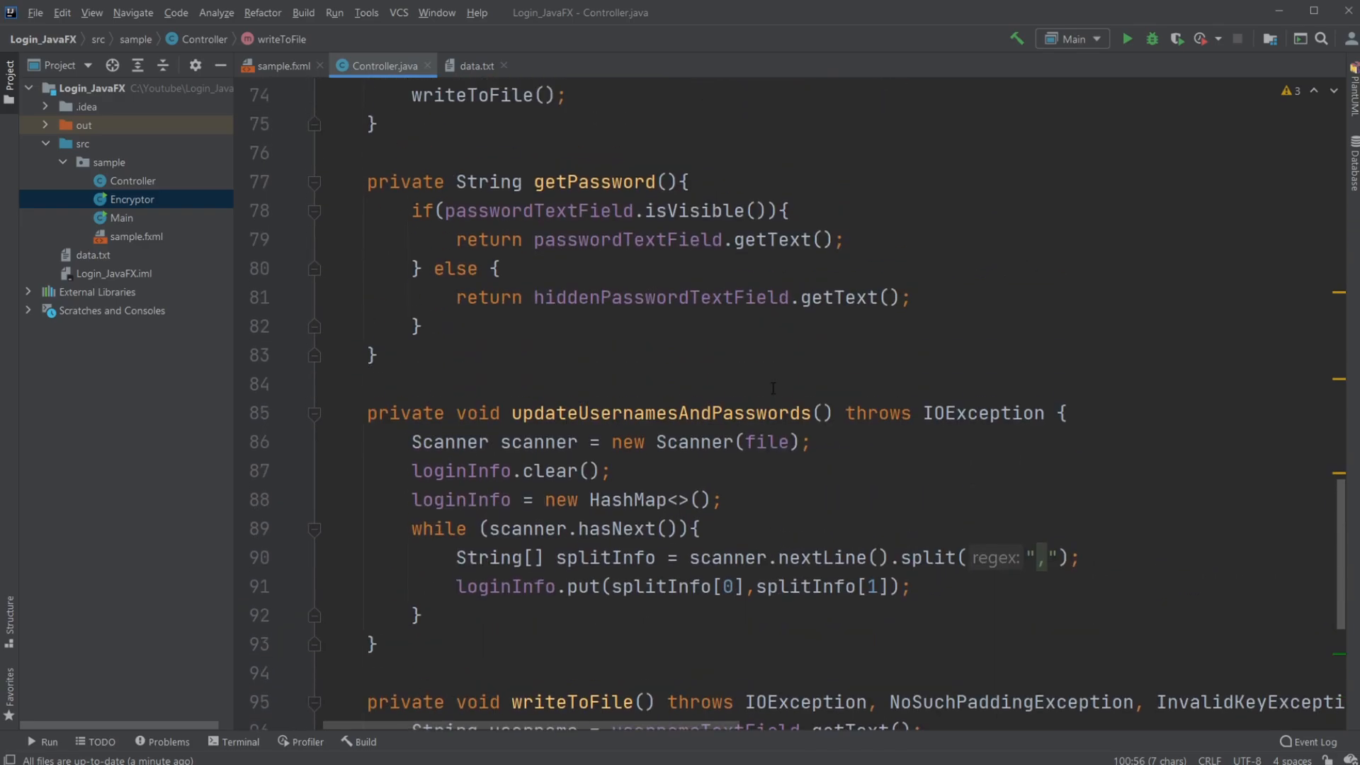
pyautogui.scroll(3)
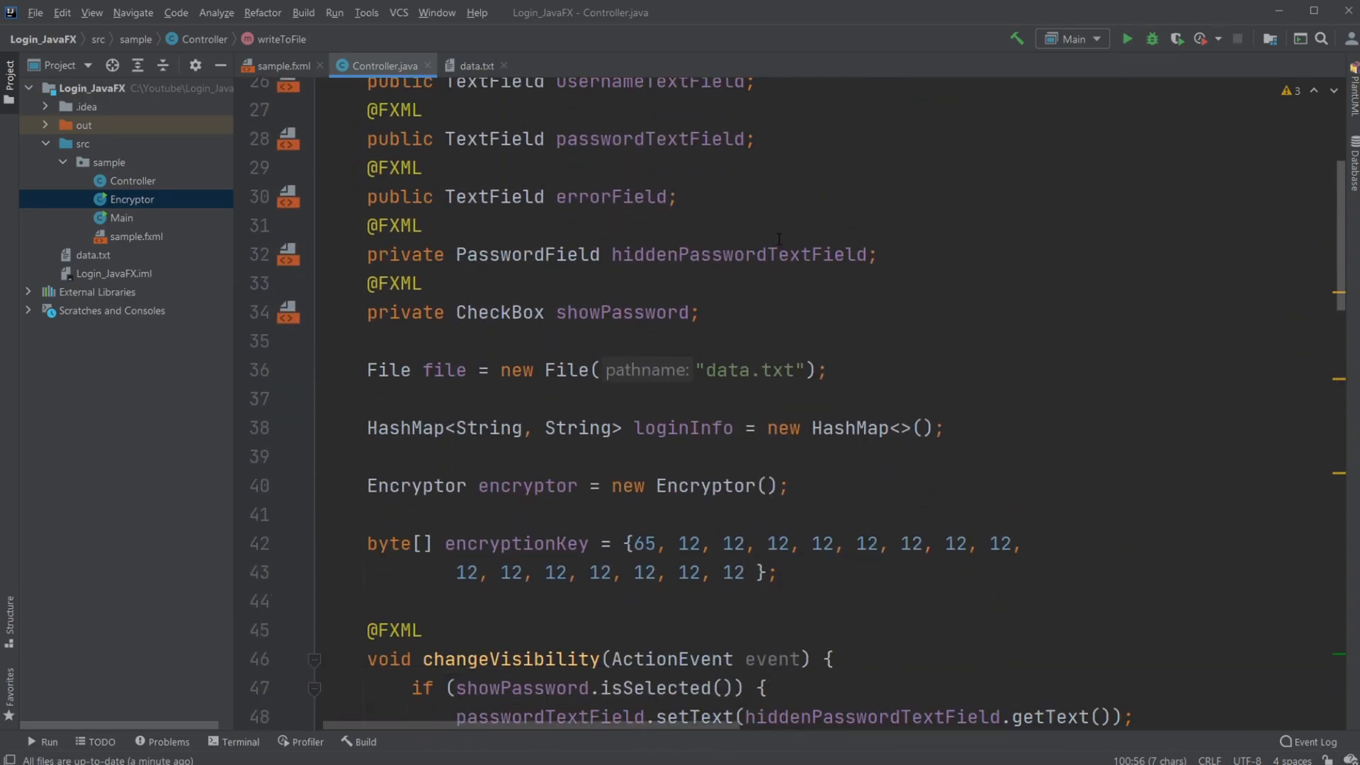
pyautogui.scroll(-3)
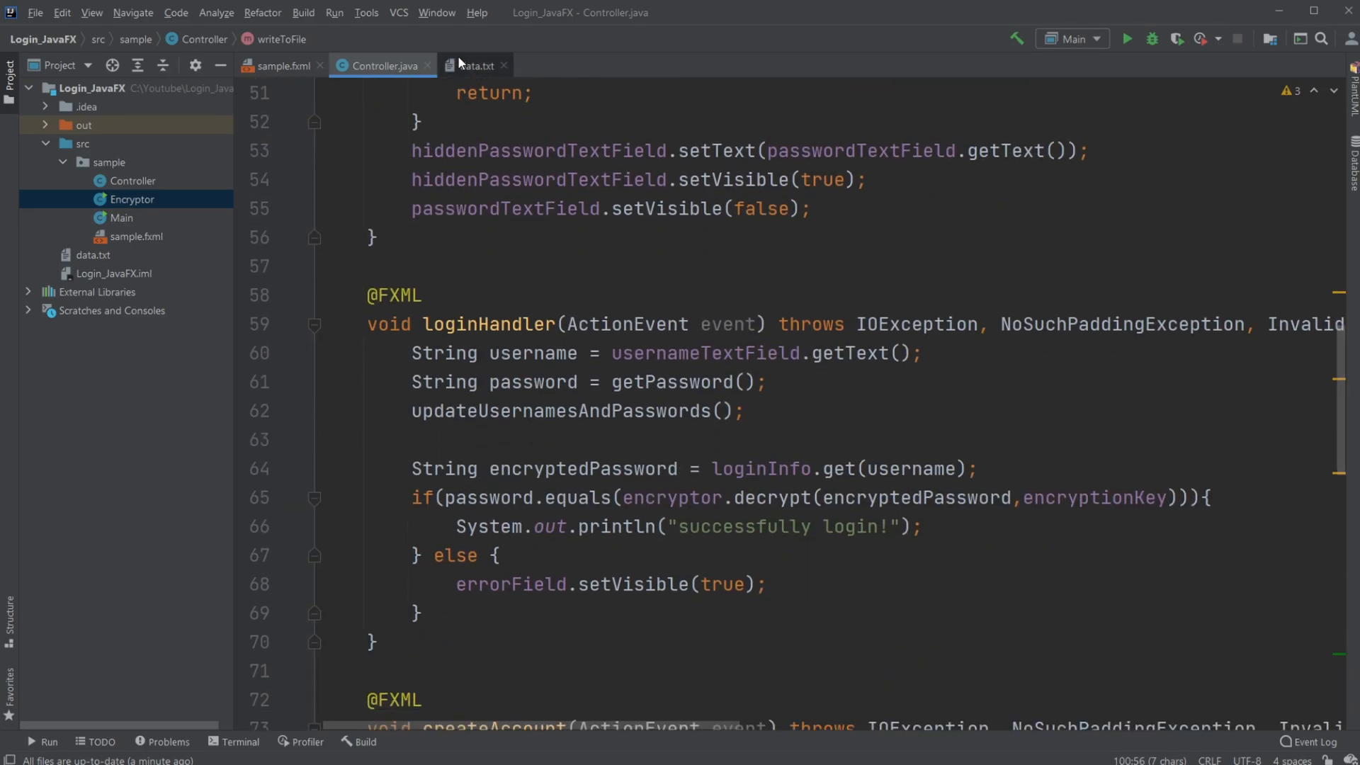
pyautogui.click(476, 65)
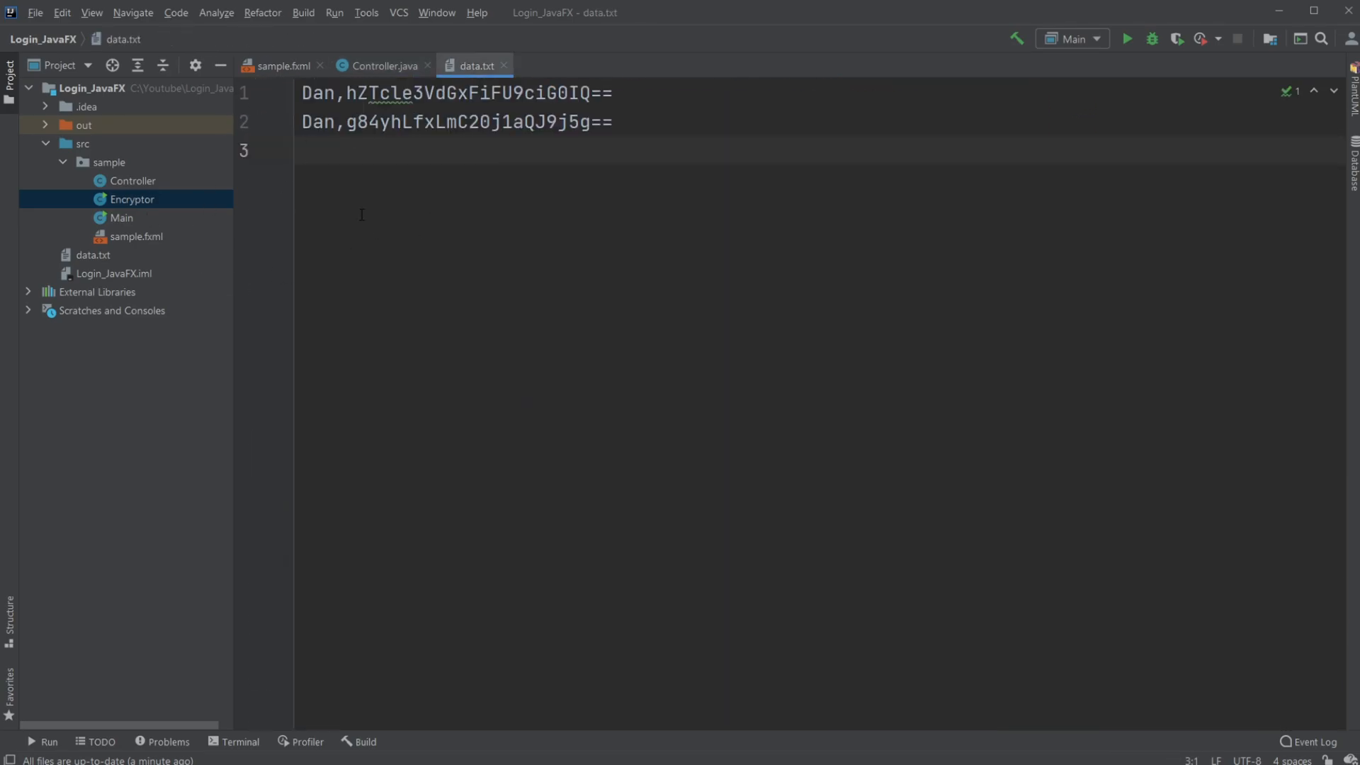
pyautogui.click(385, 65)
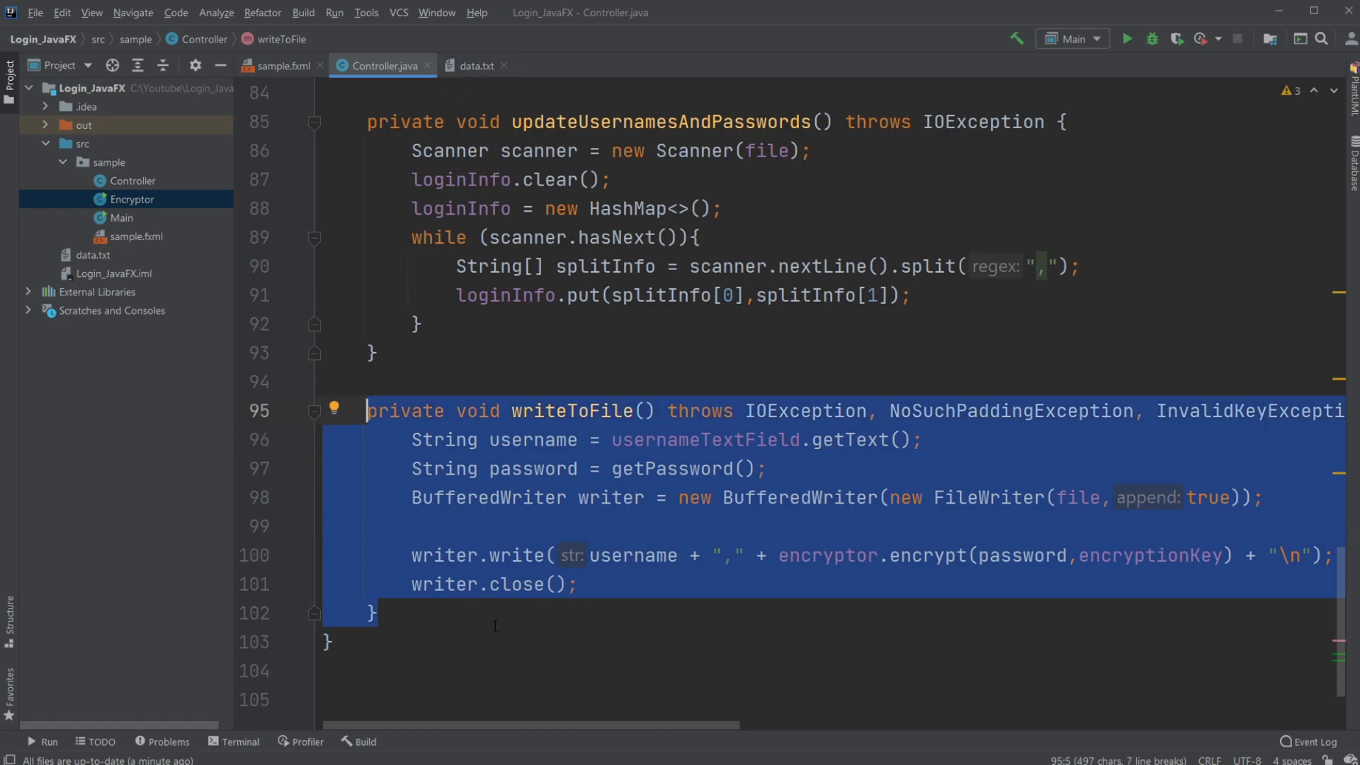
# Step: Briefly revisit Encryptor.java, then close it and data.txt, leaving sample.fxml and Controller.java
pyautogui.scroll(3)
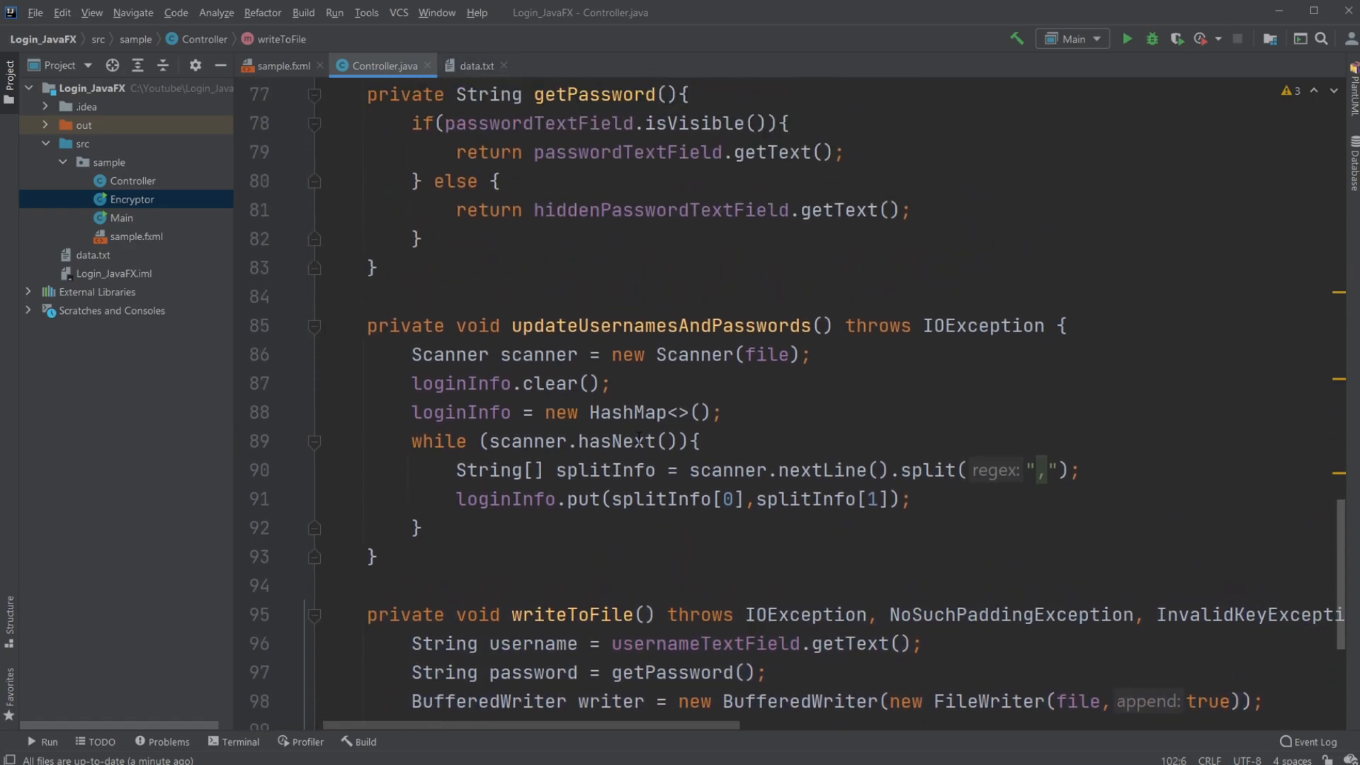
pyautogui.click(486, 65)
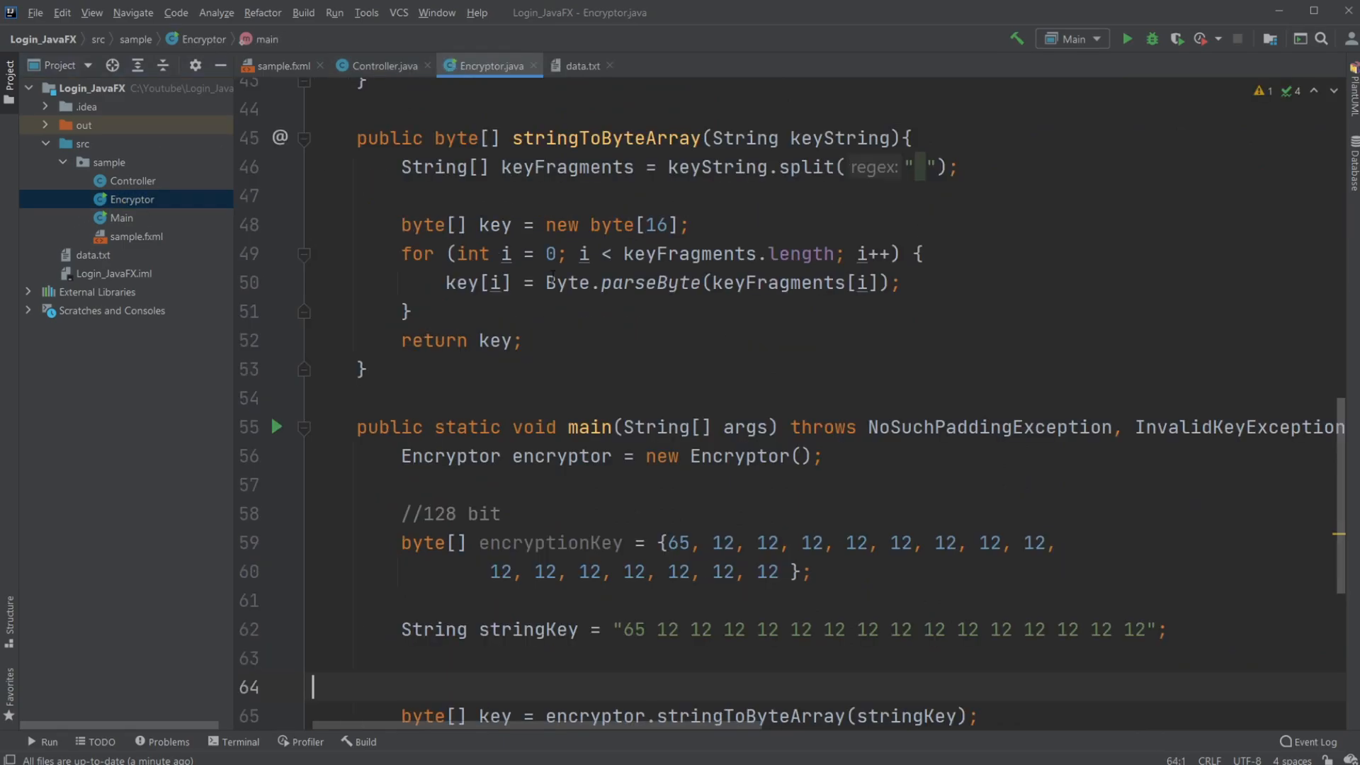
pyautogui.scroll(-3)
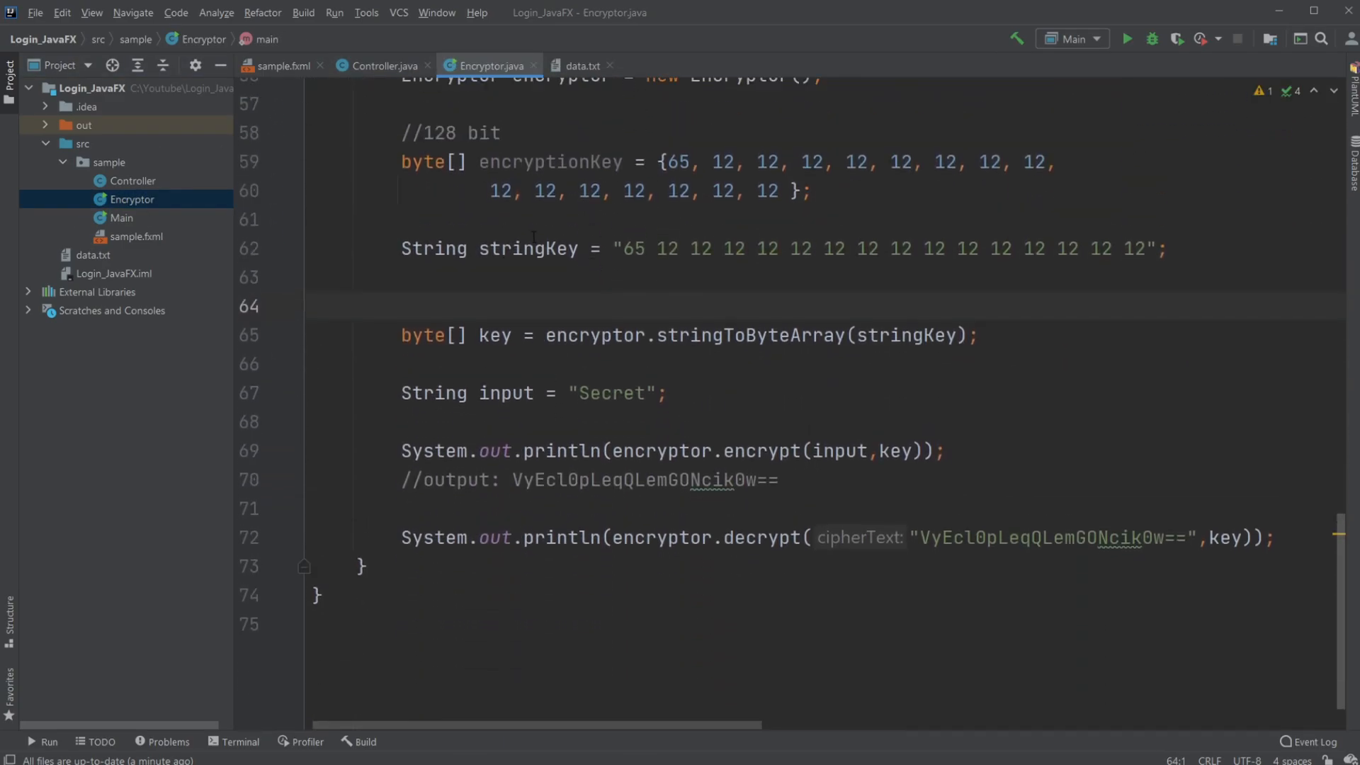
pyautogui.click(382, 65)
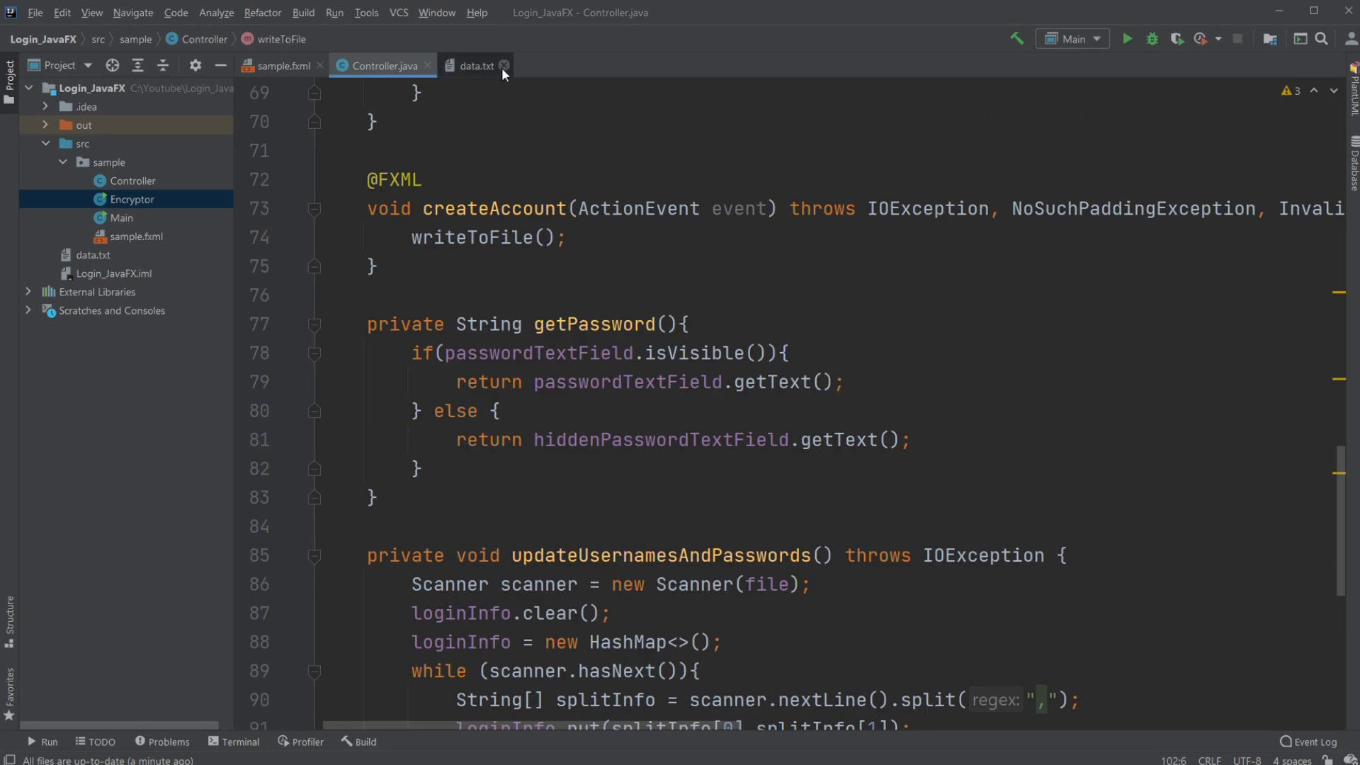
pyautogui.click(503, 65)
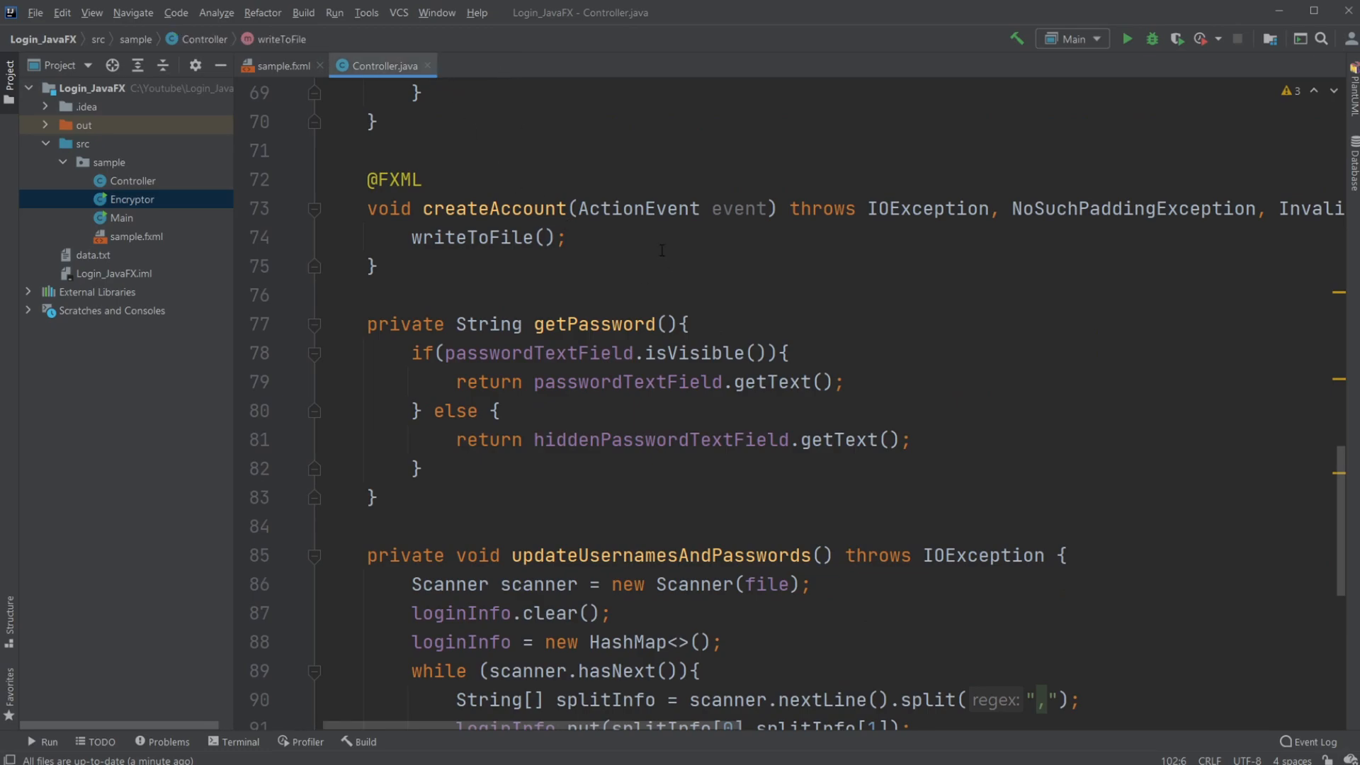